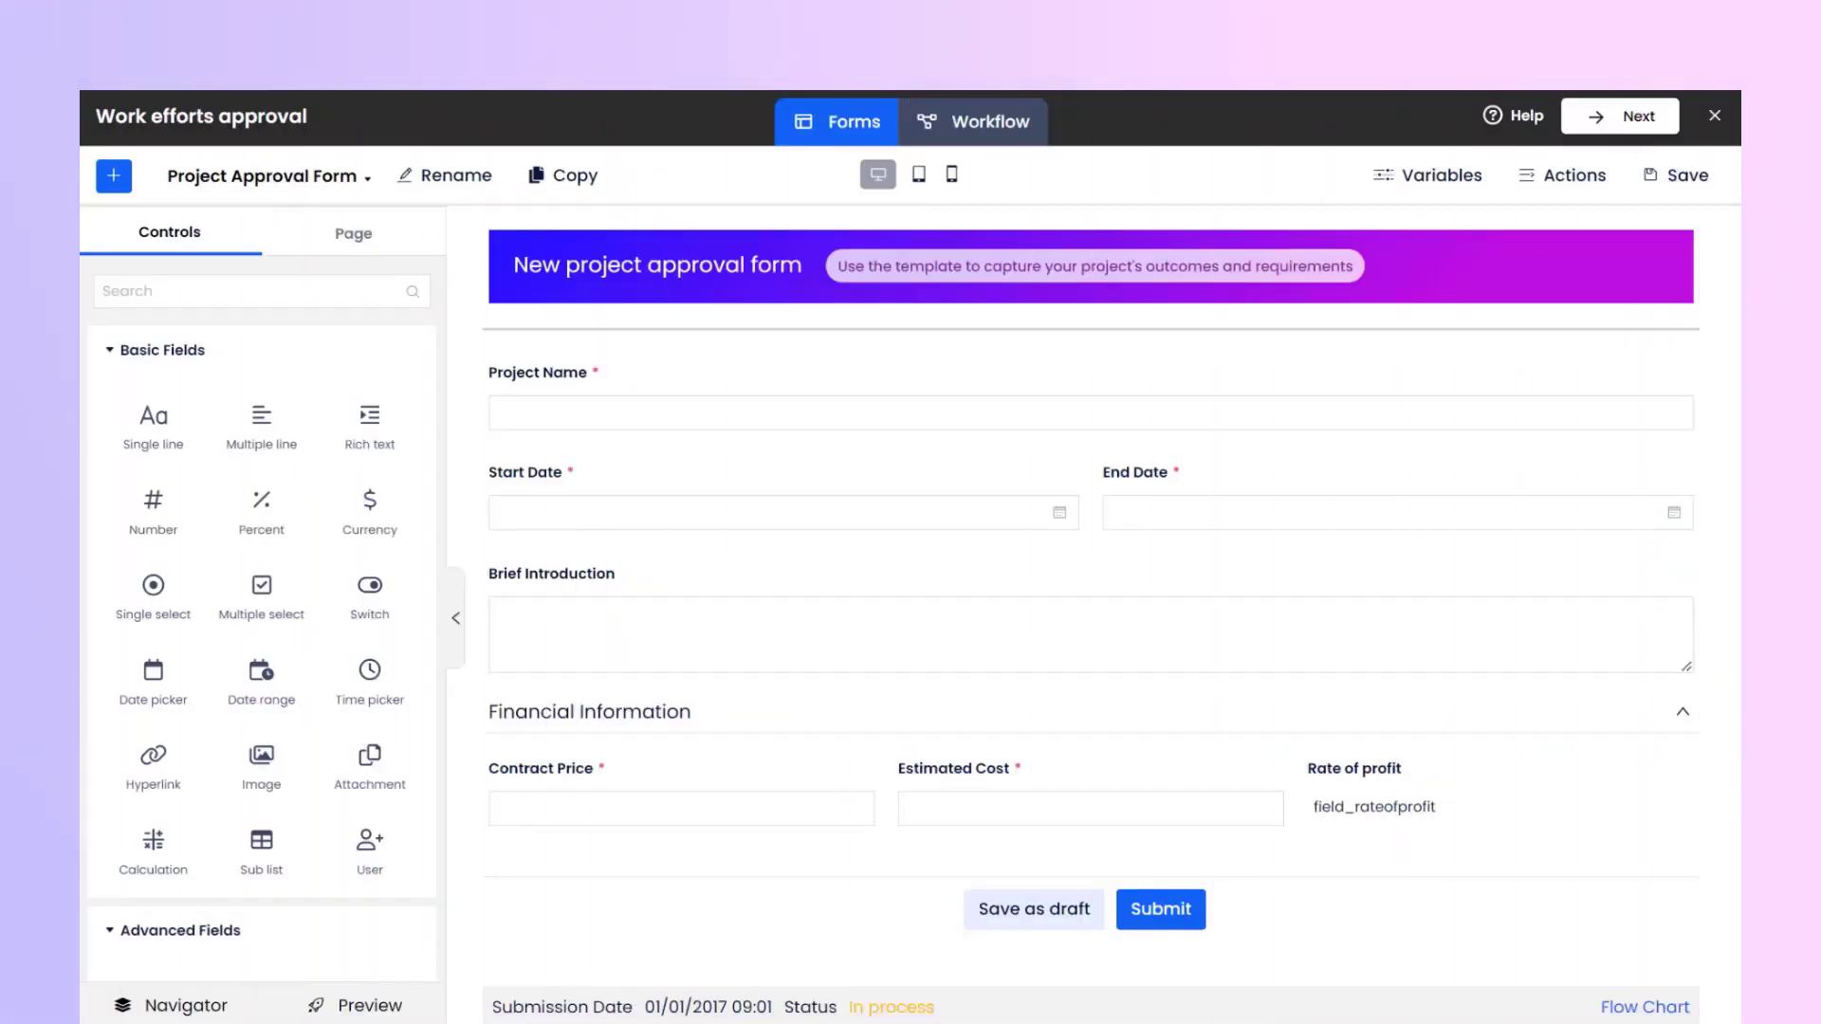
- Switch the Work efforts approval app from the form designer to its workflow canvas
click(990, 122)
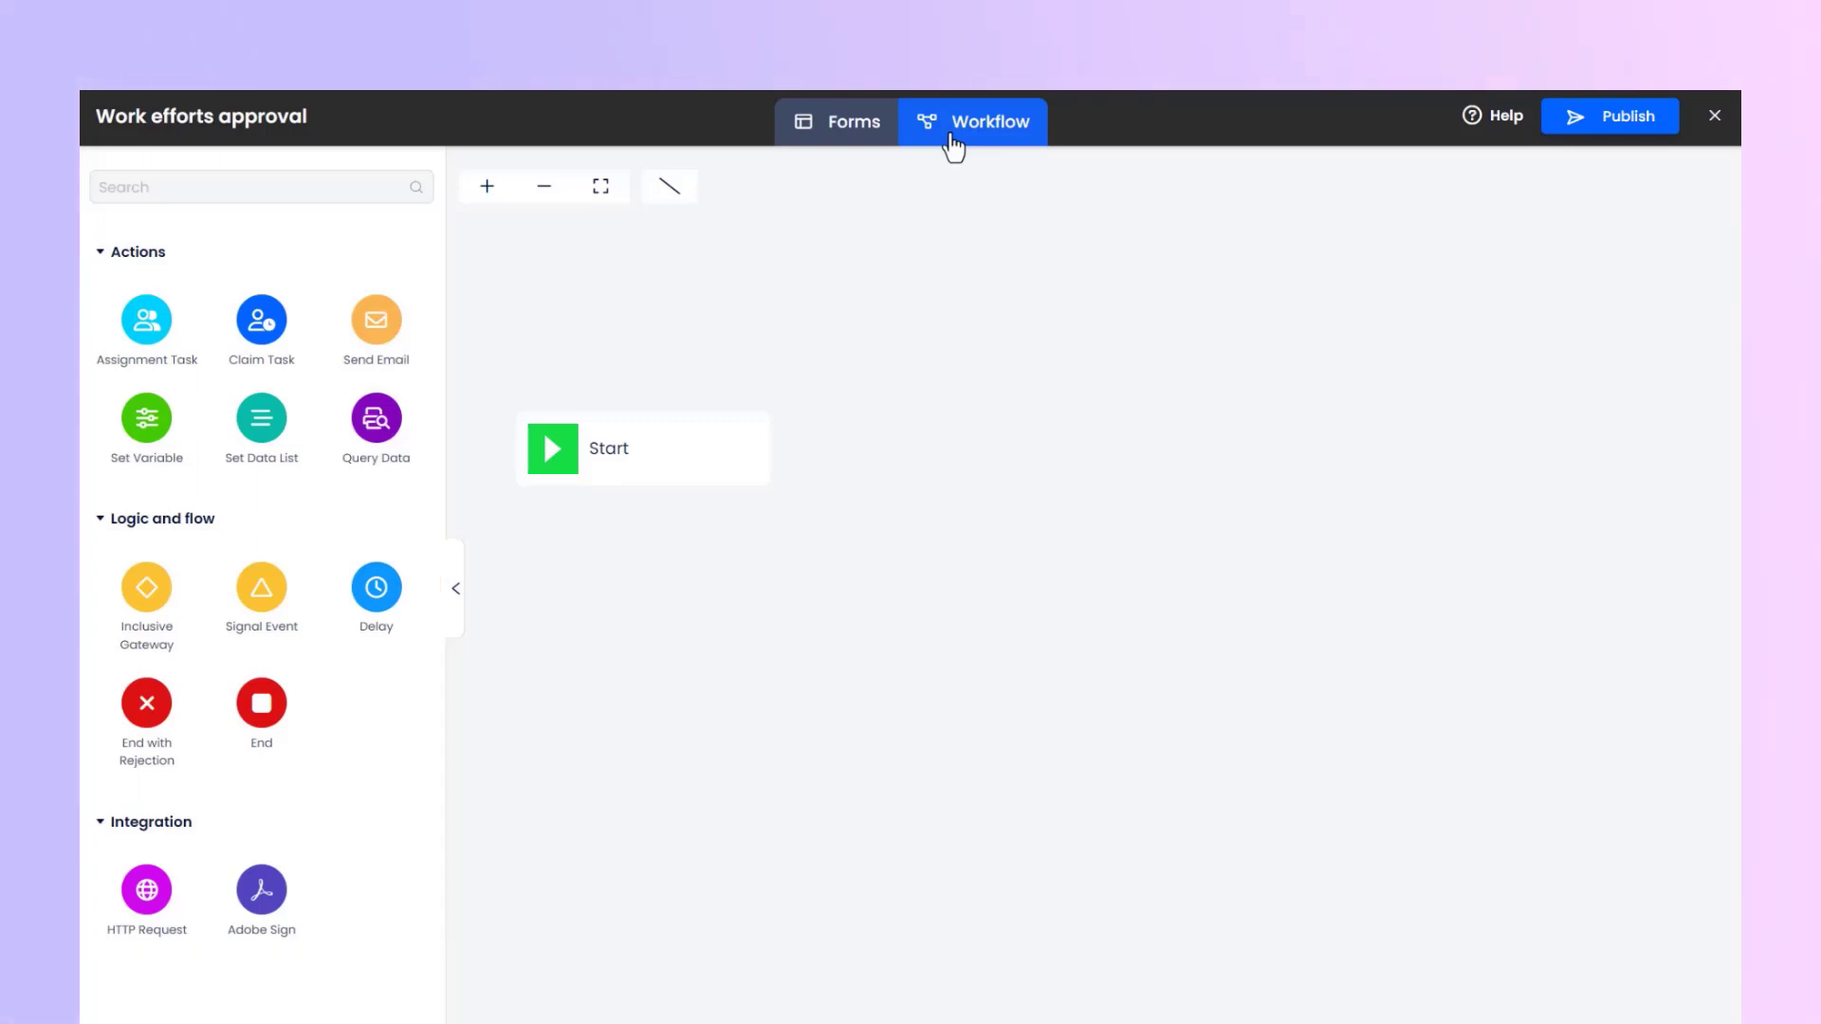
- Add an Assignment Task node beside Start and connect Start to it
click(642, 448)
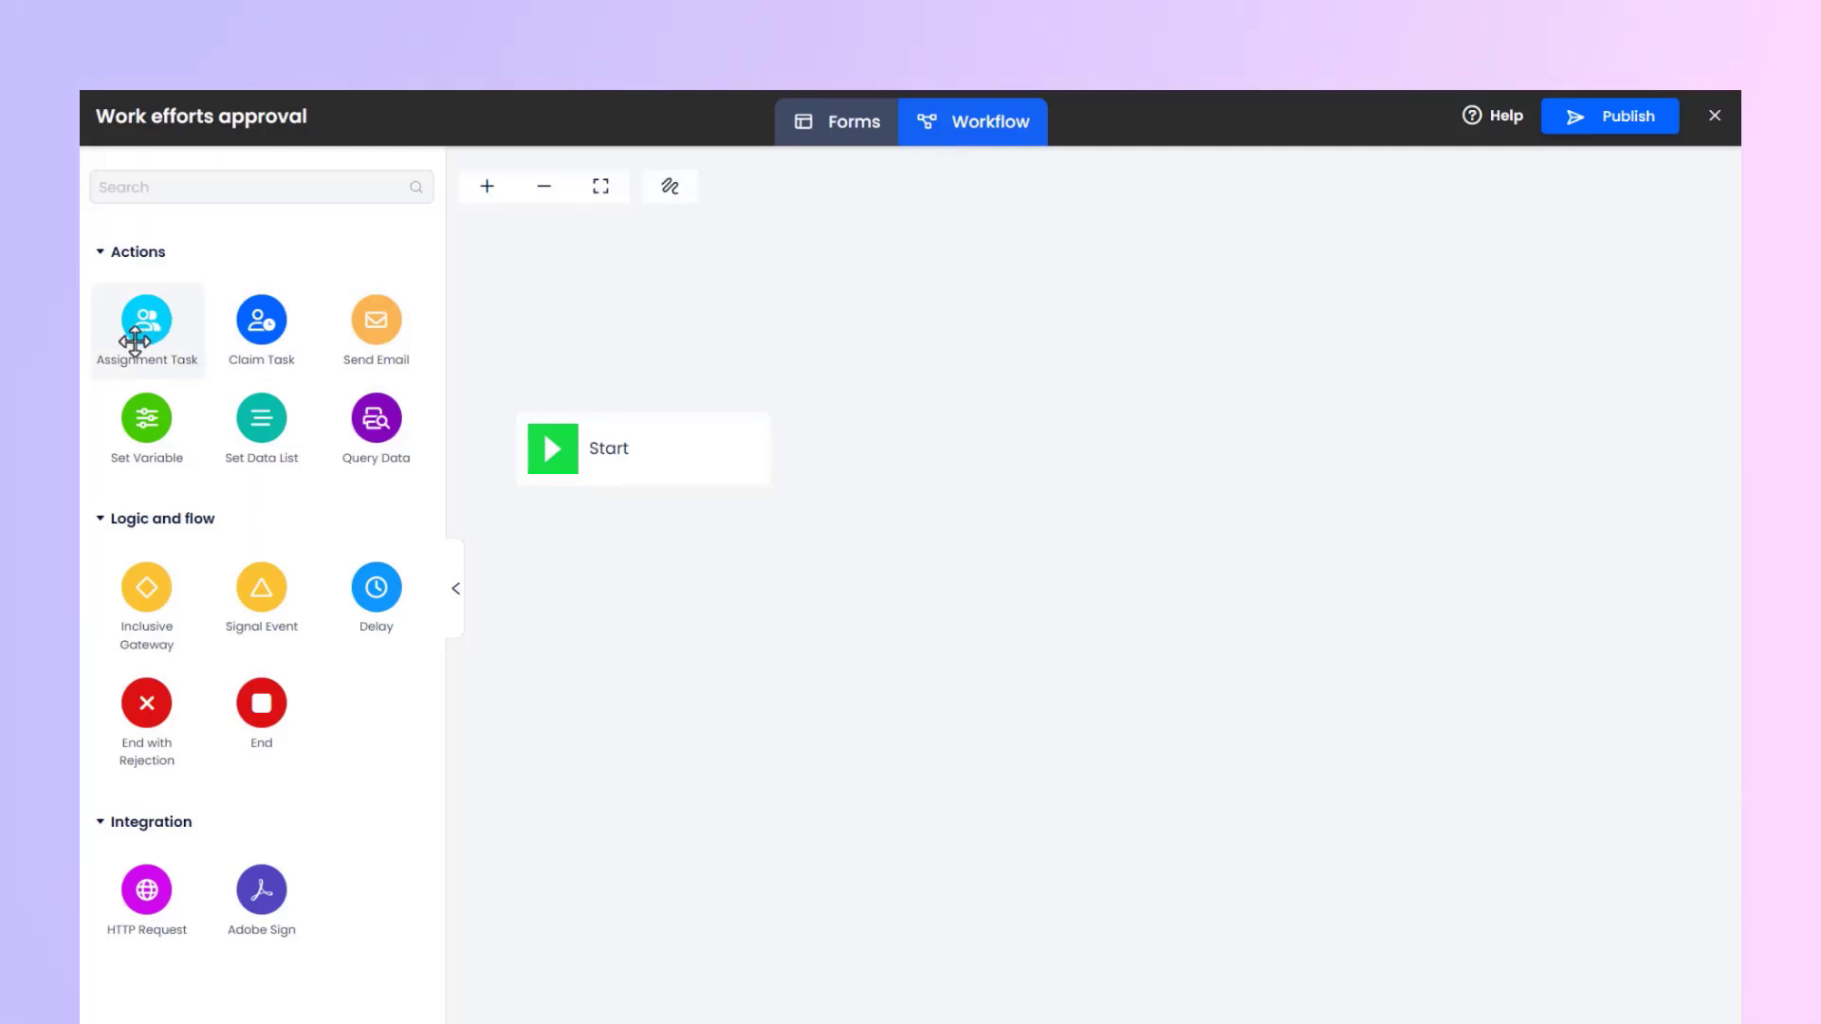
drag(146, 320, 1016, 444)
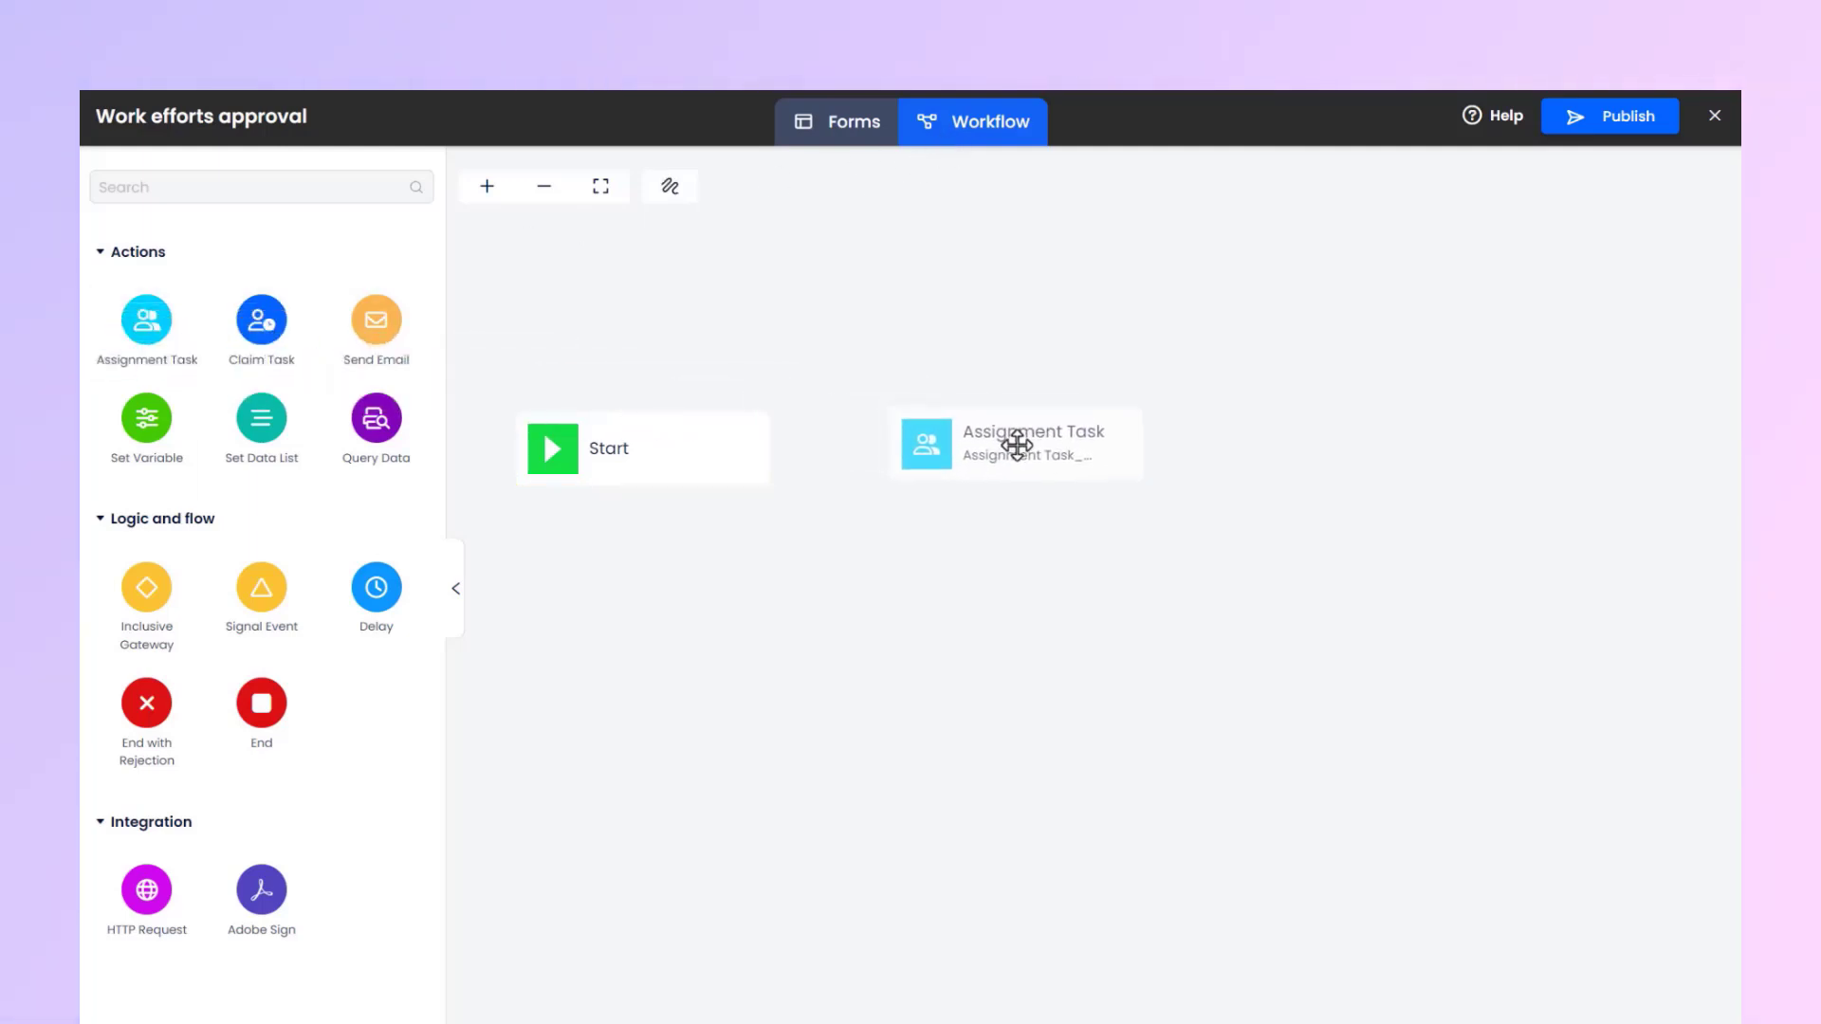
click(1018, 445)
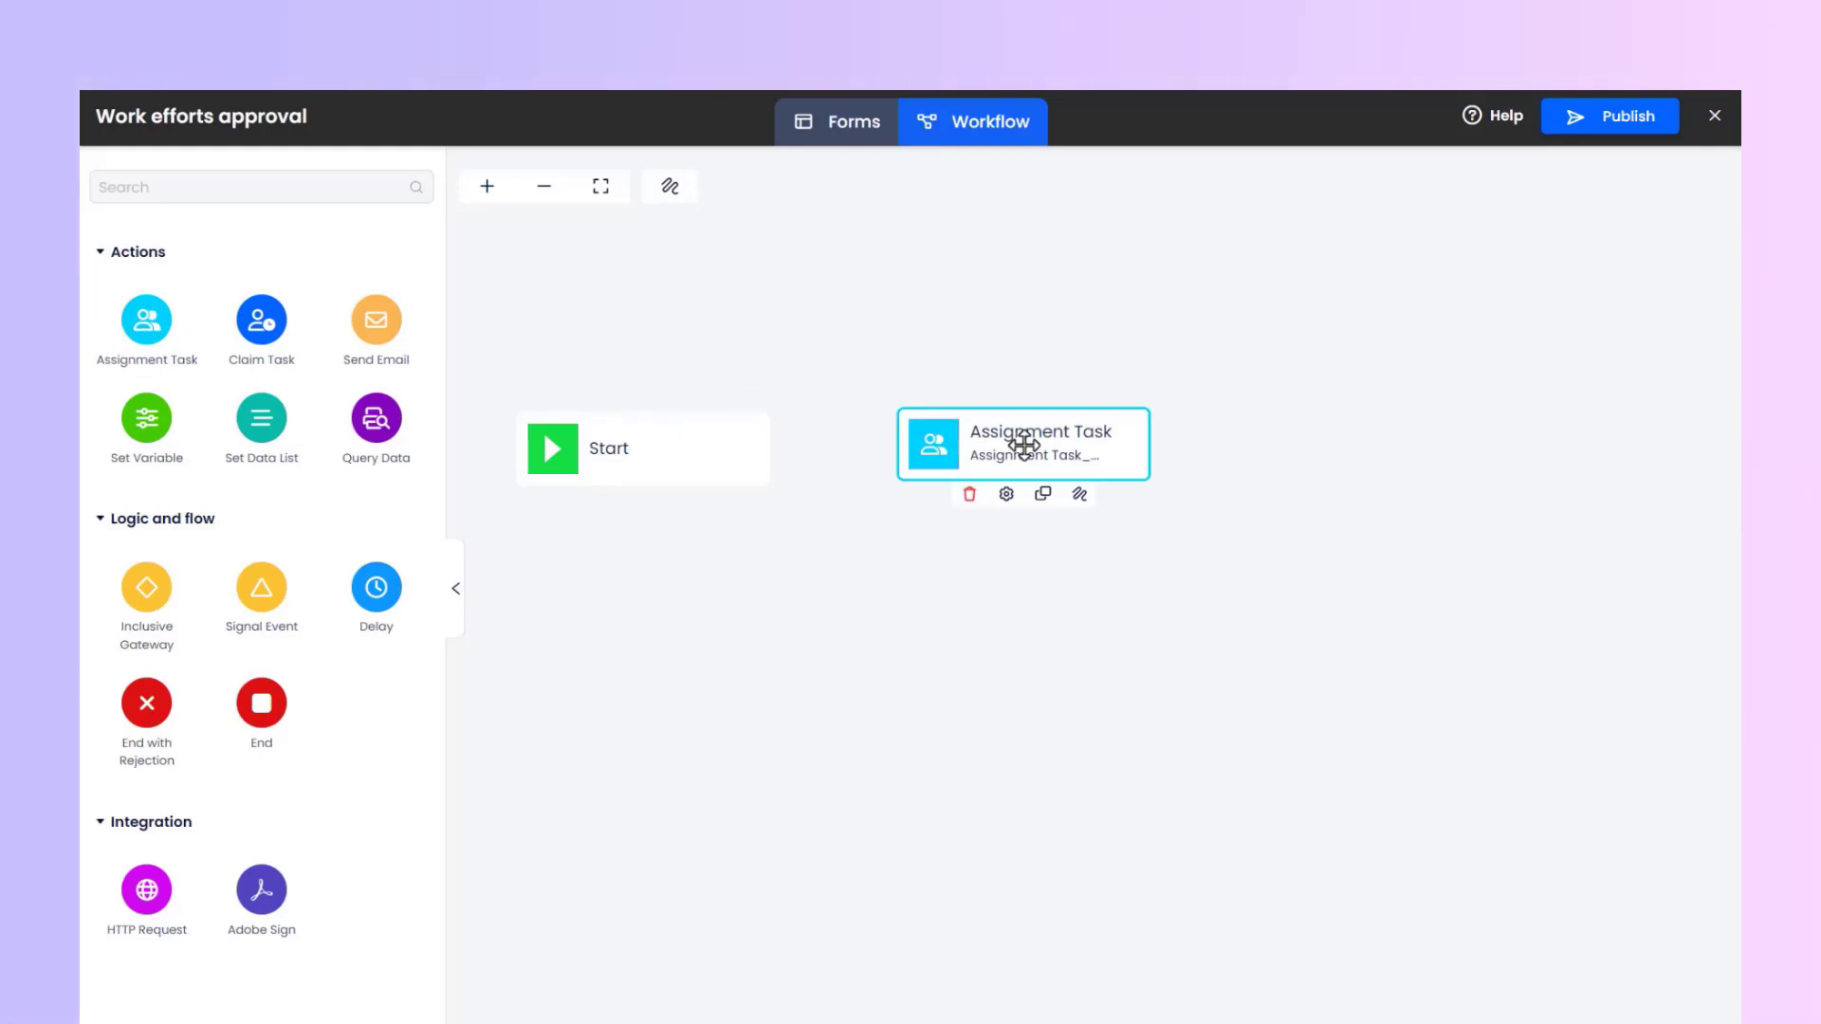
click(642, 447)
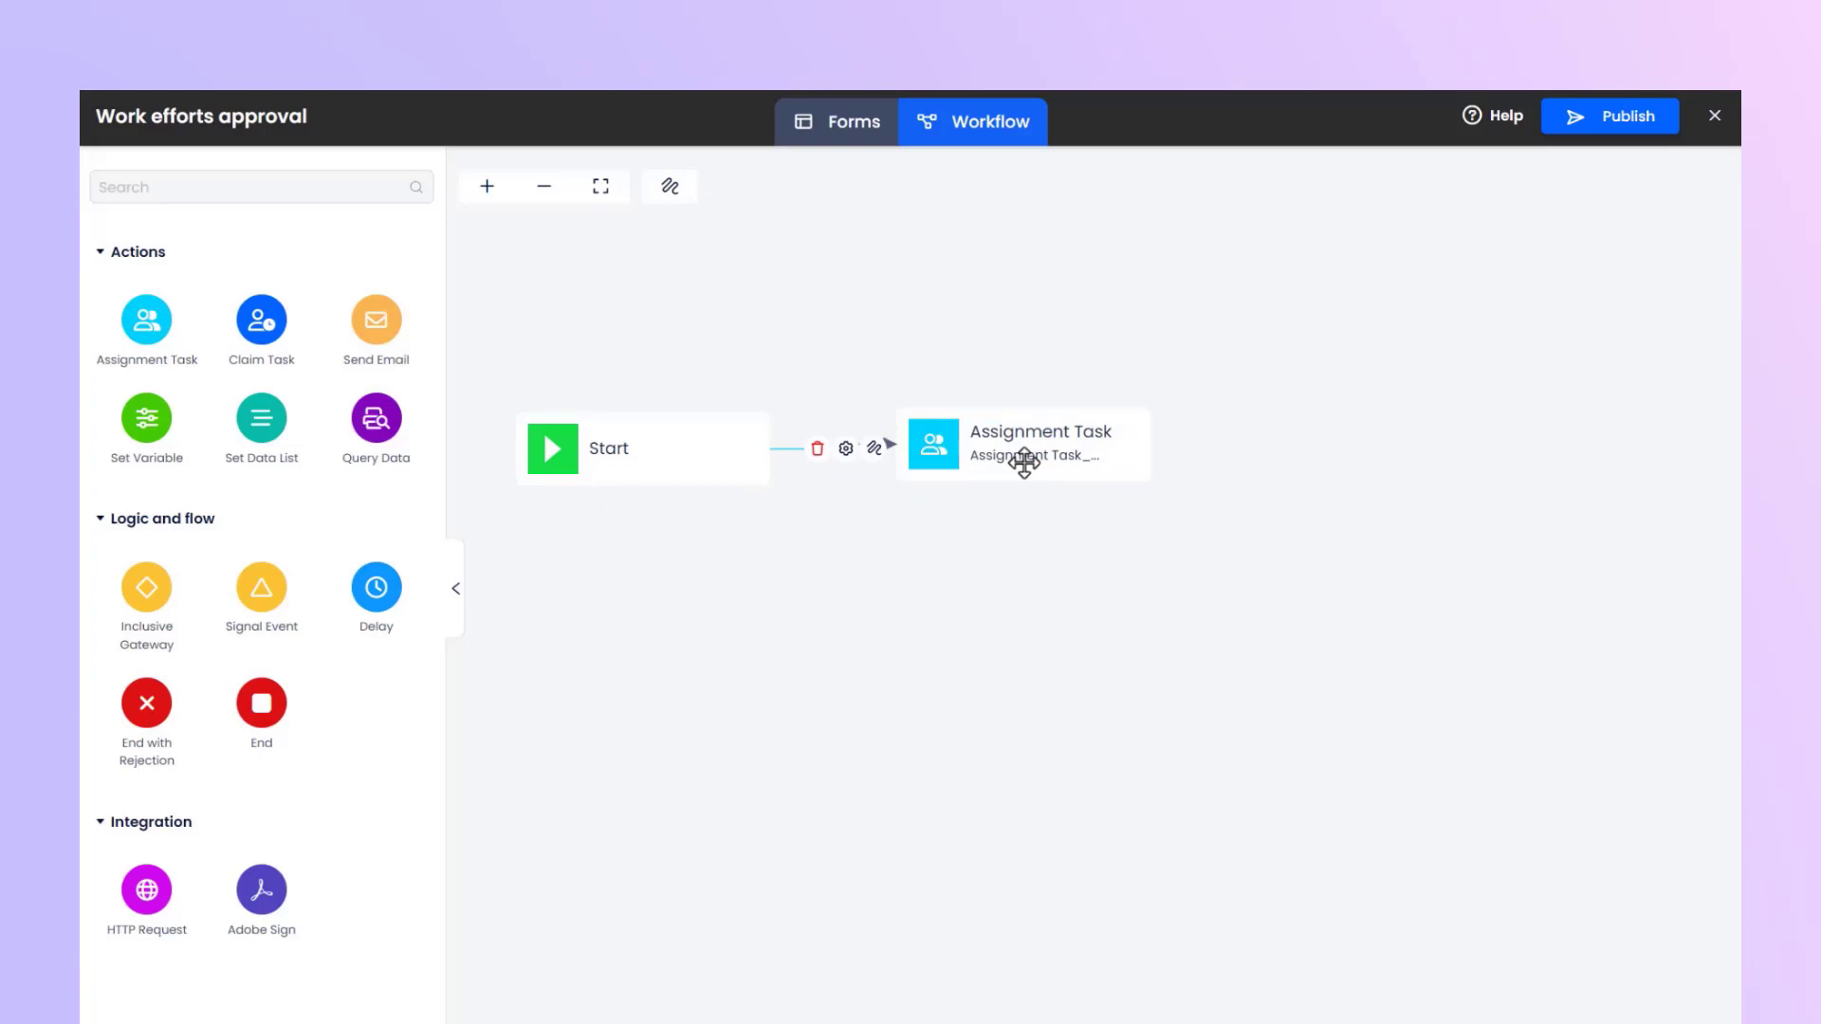
- Drag the Assignment Task above and below Start, then settle it level with Start
drag(1023, 444, 1023, 301)
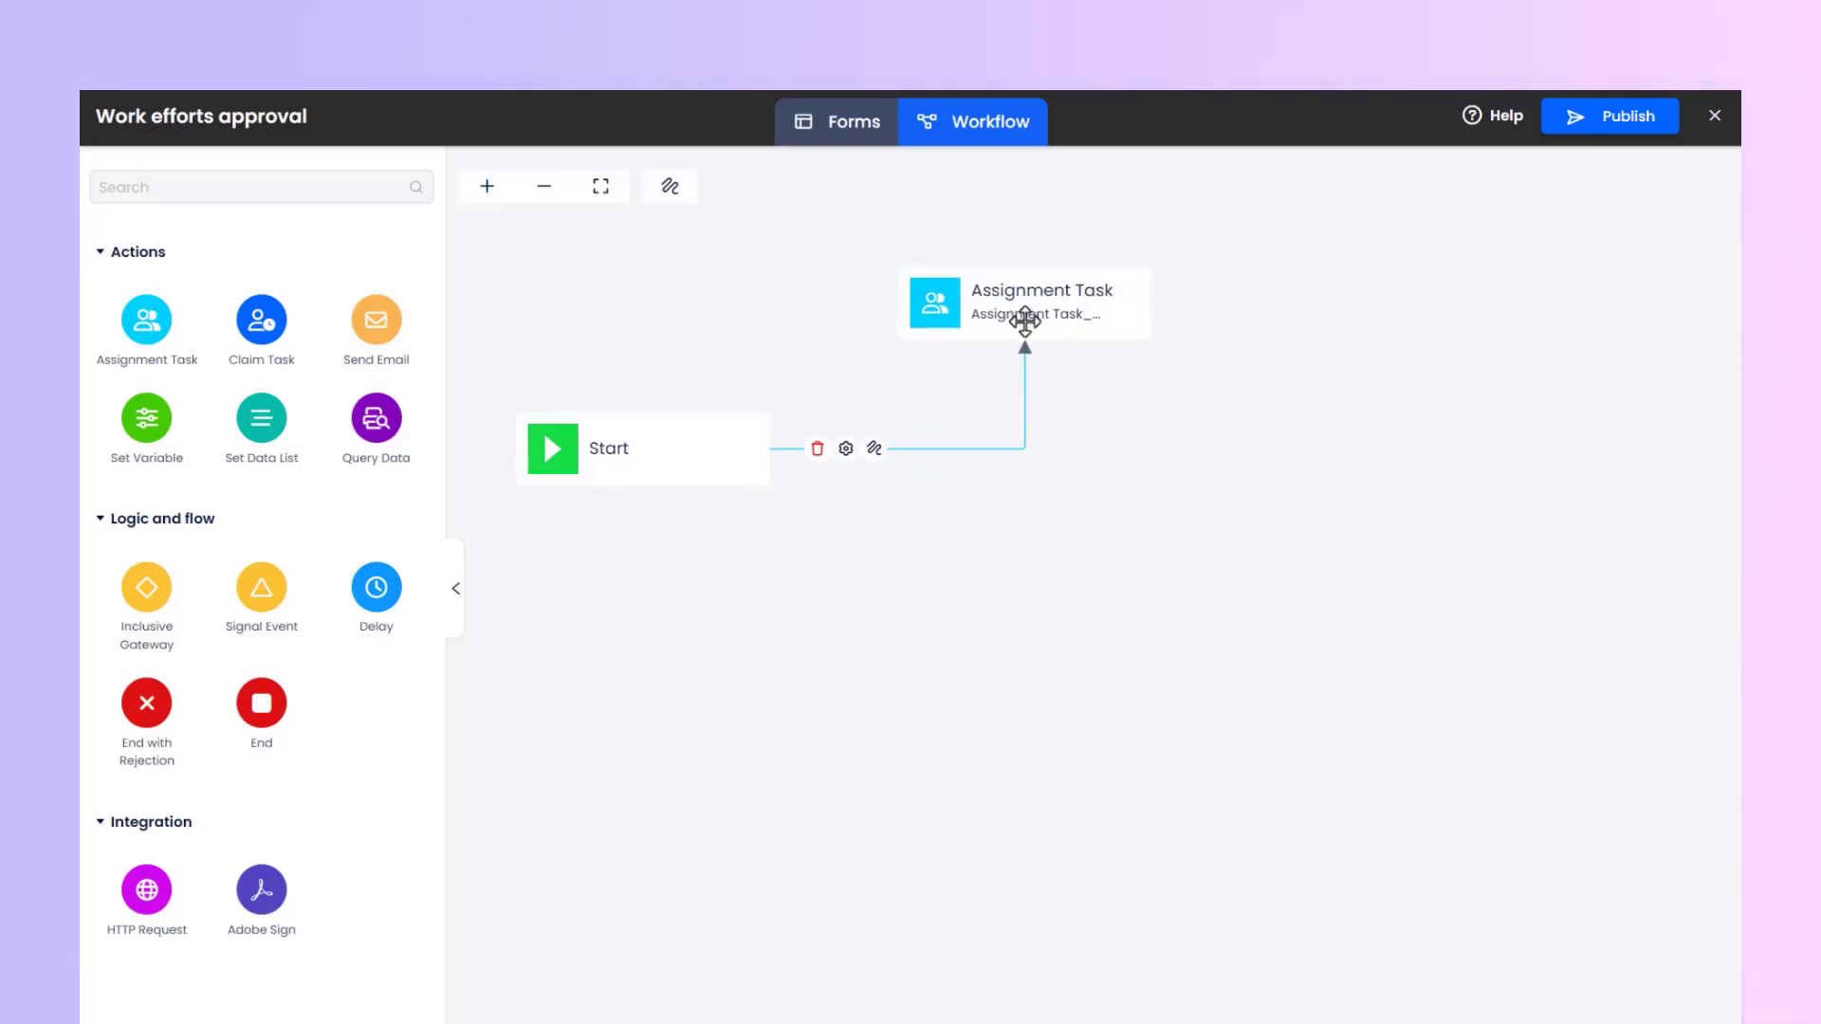
drag(1025, 301, 1031, 533)
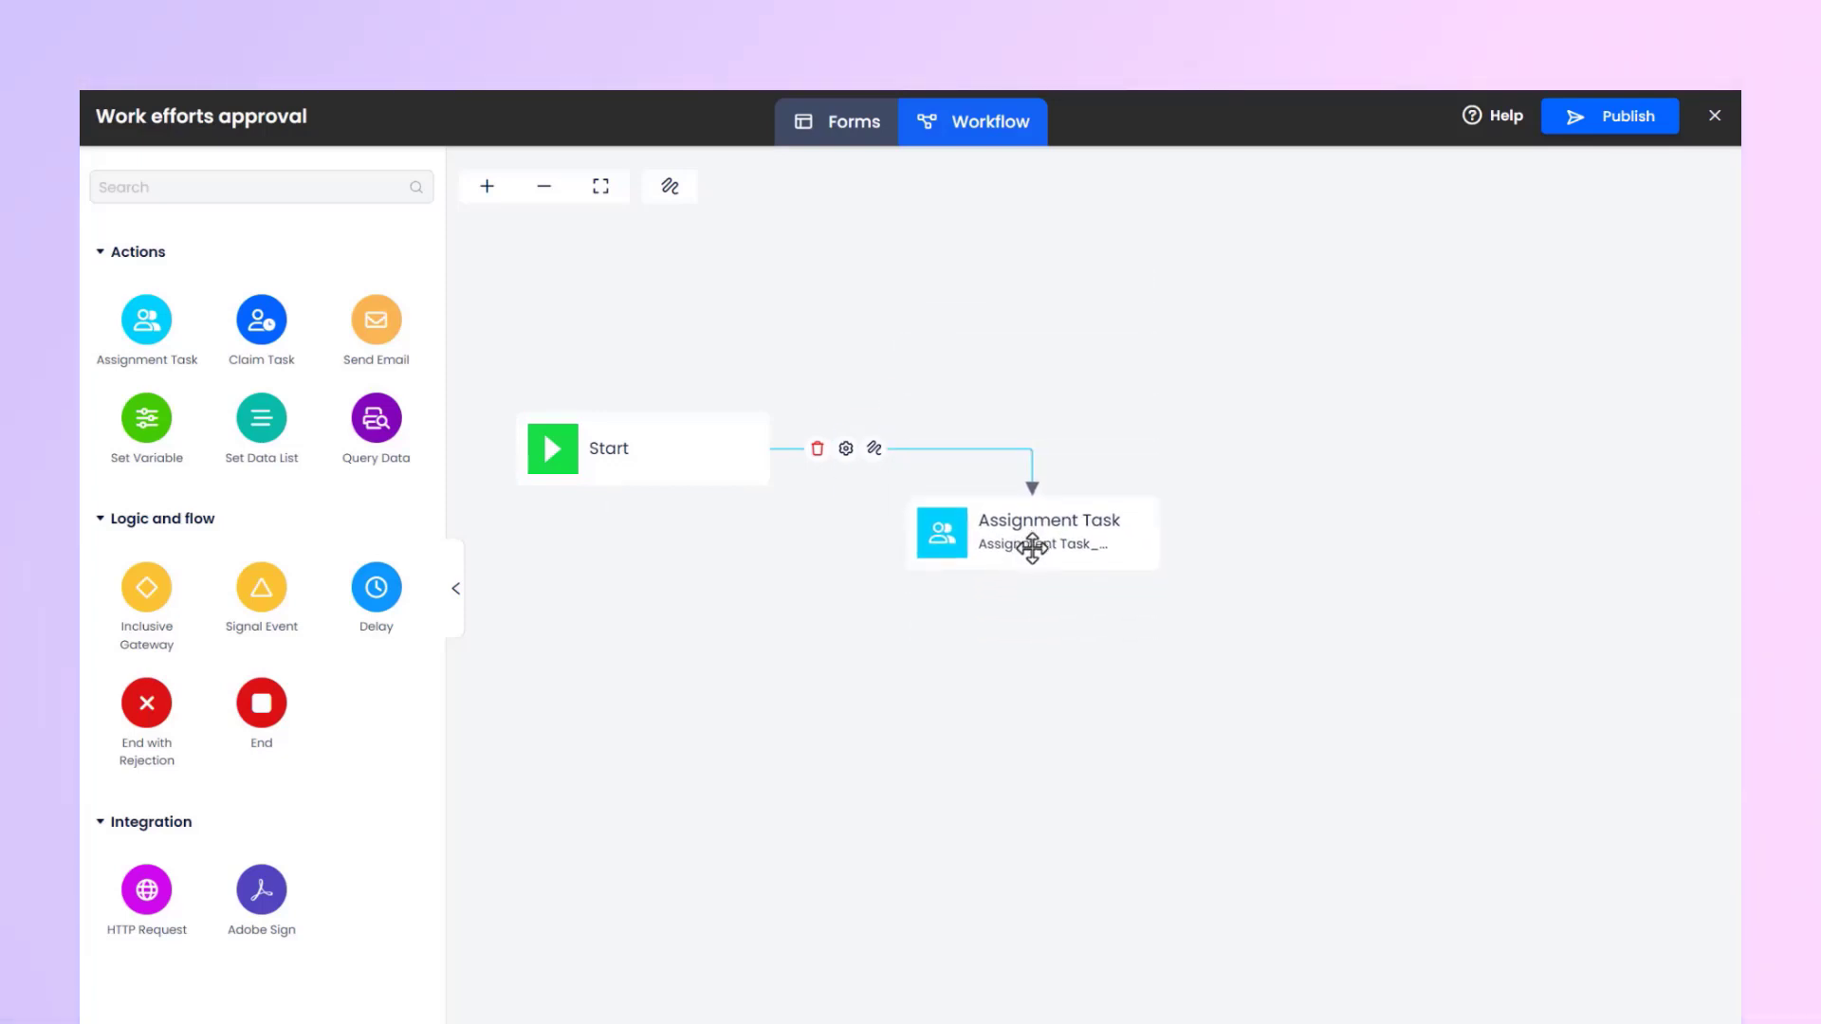
drag(1030, 533, 1041, 470)
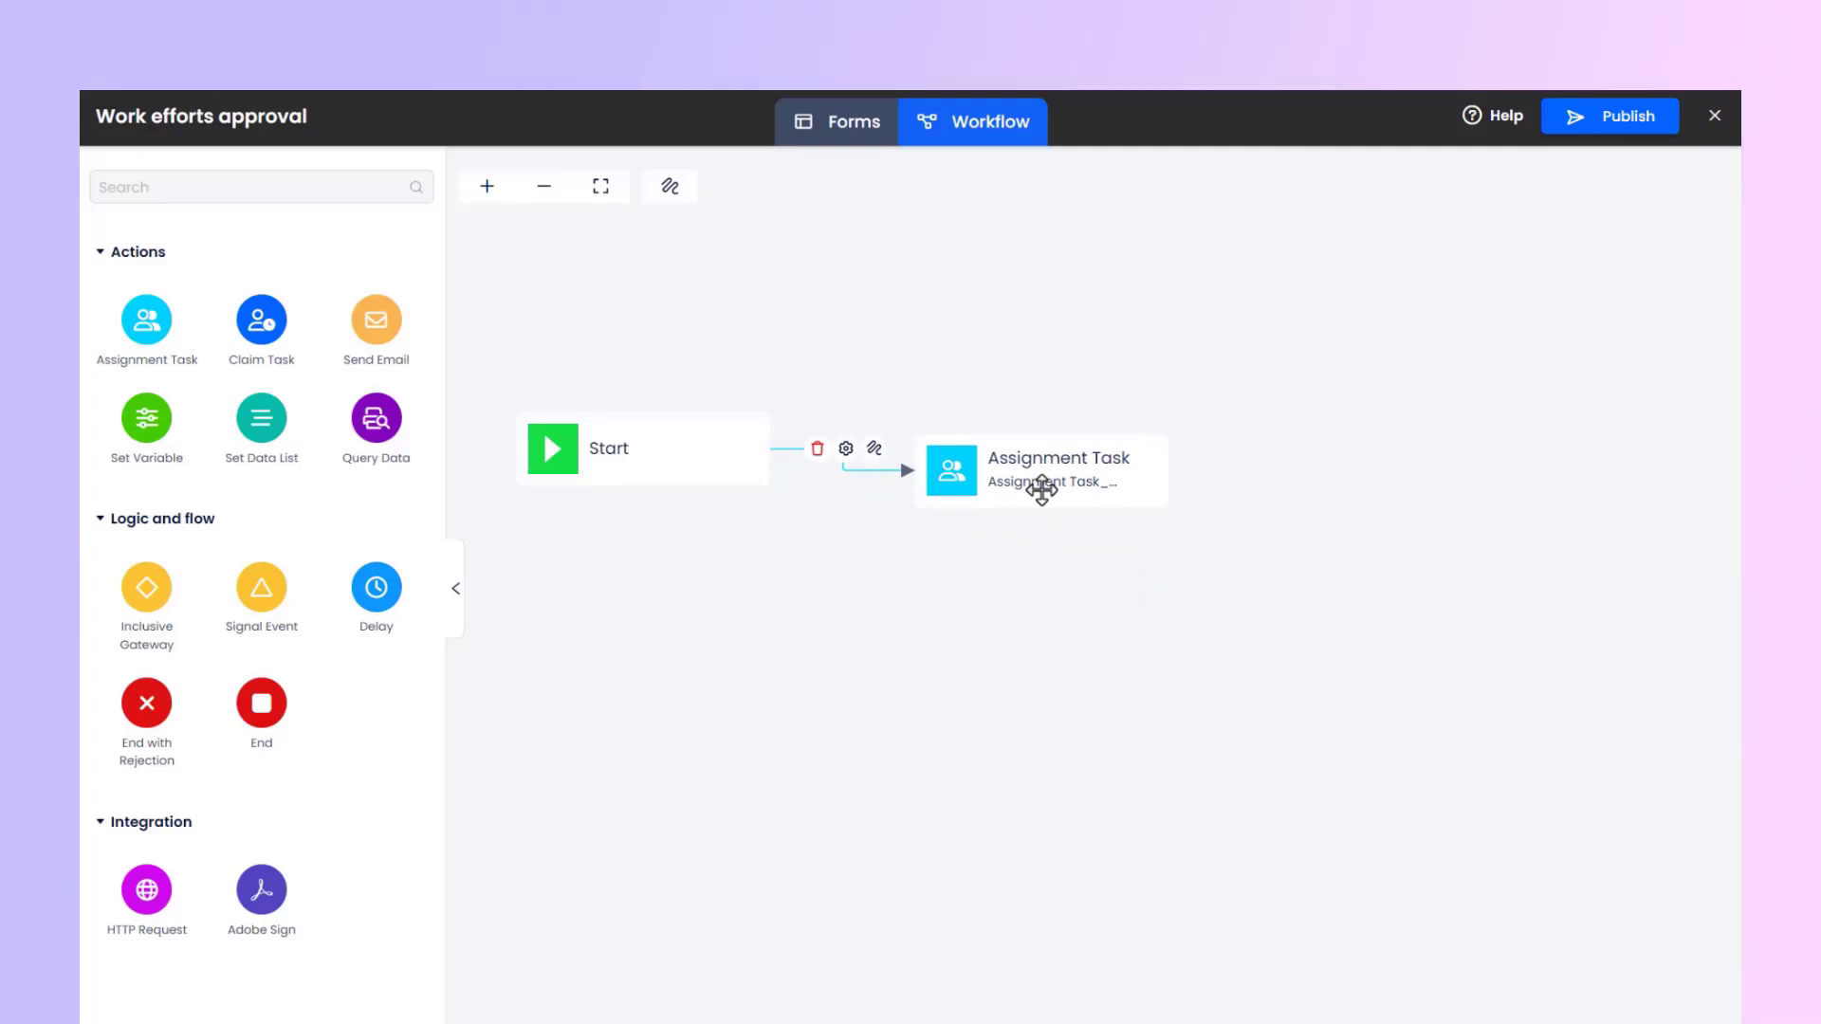
mouse_move(1061, 348)
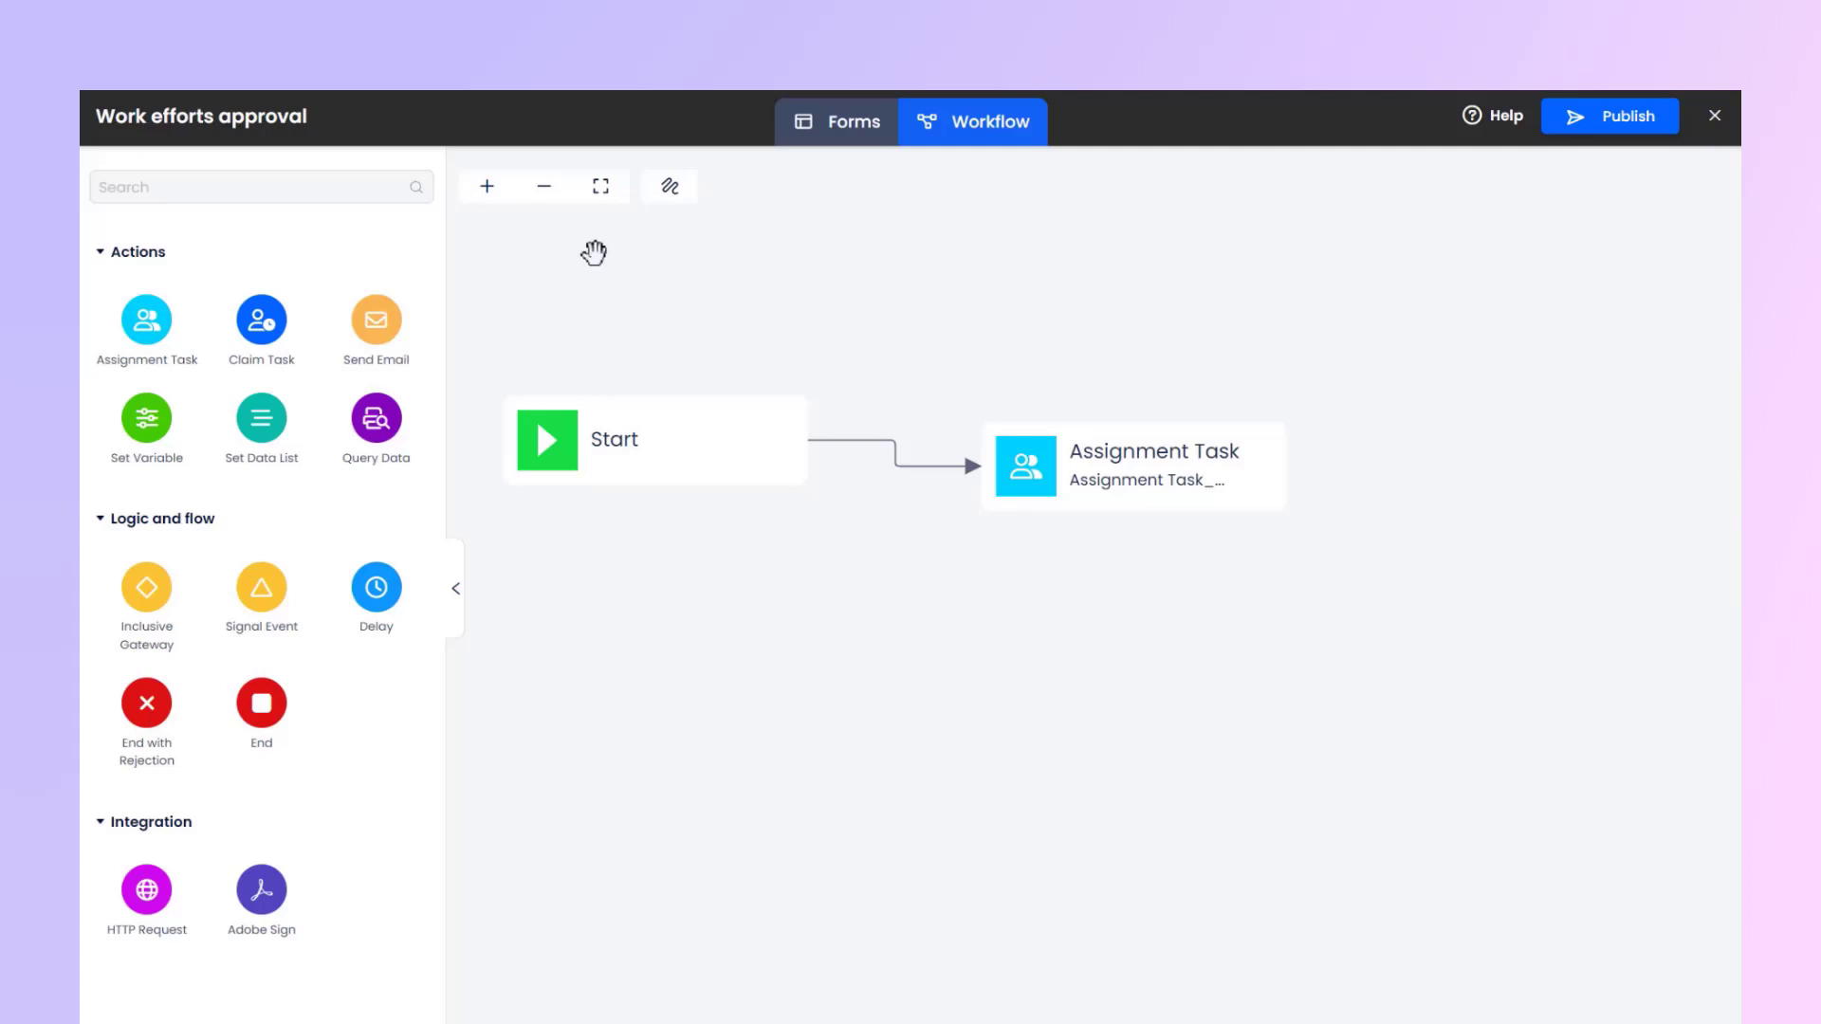
drag(595, 252, 626, 315)
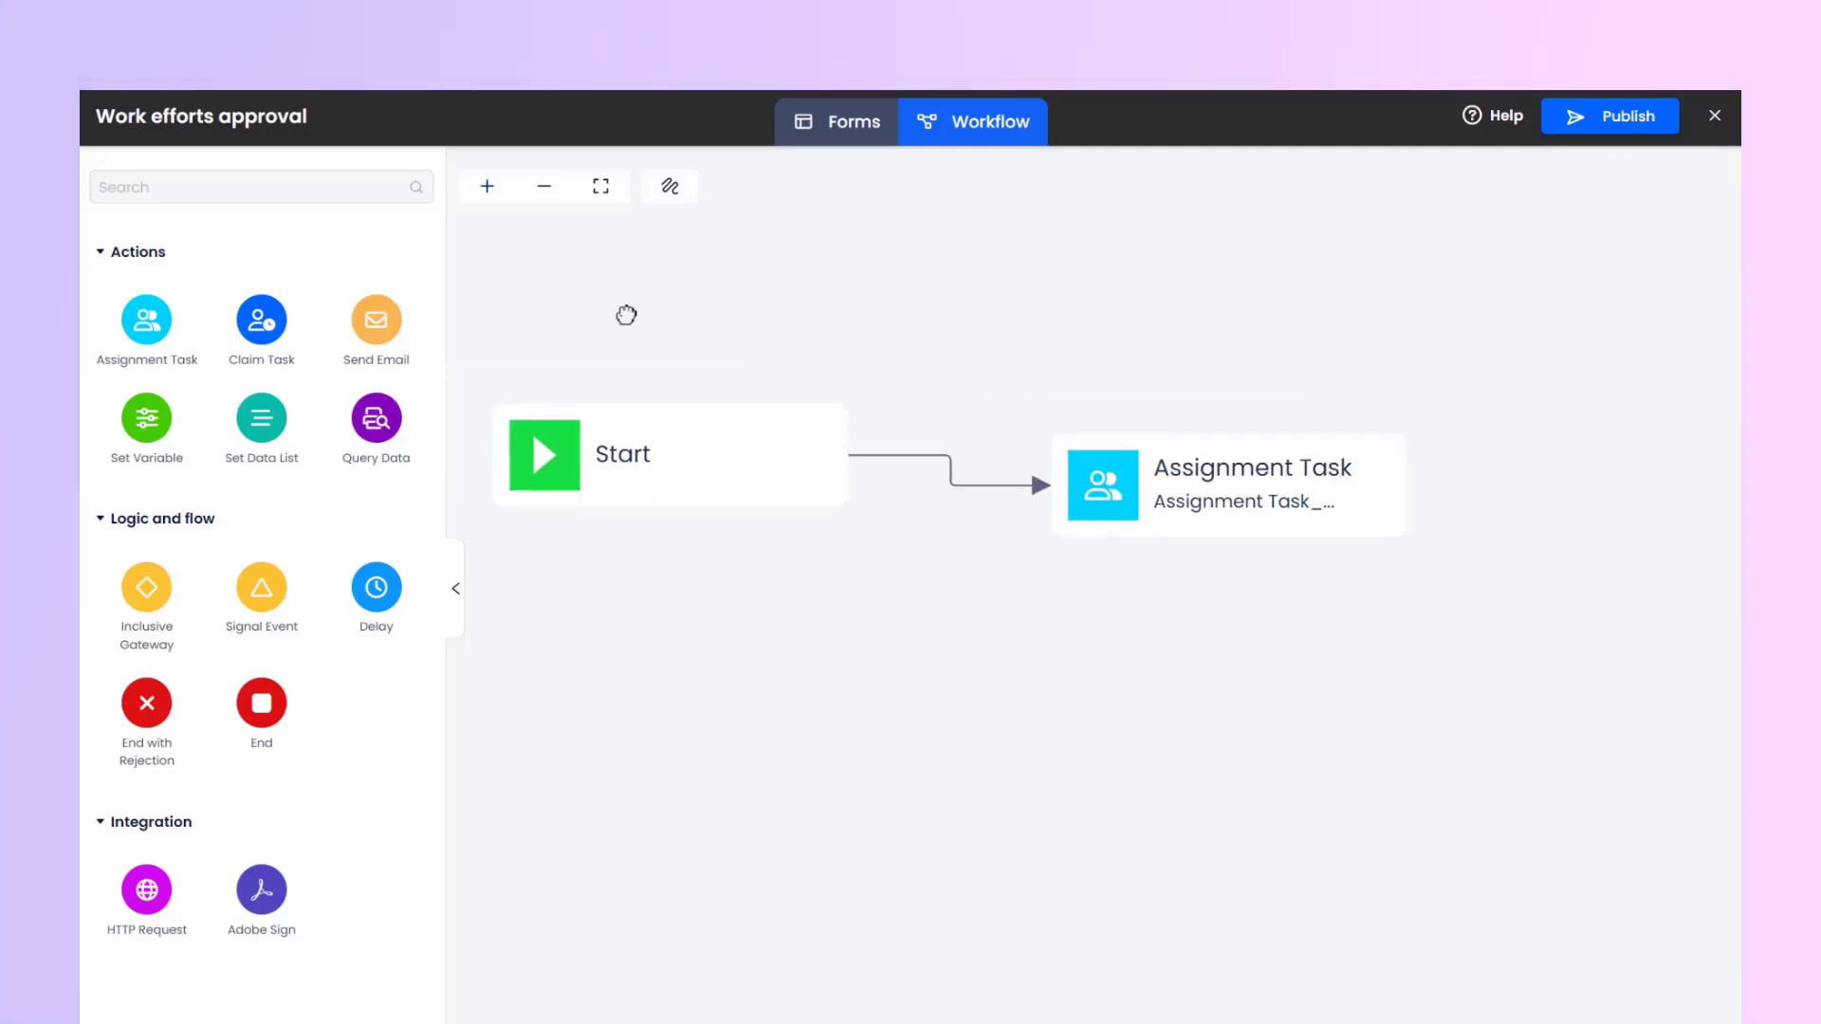
click(544, 186)
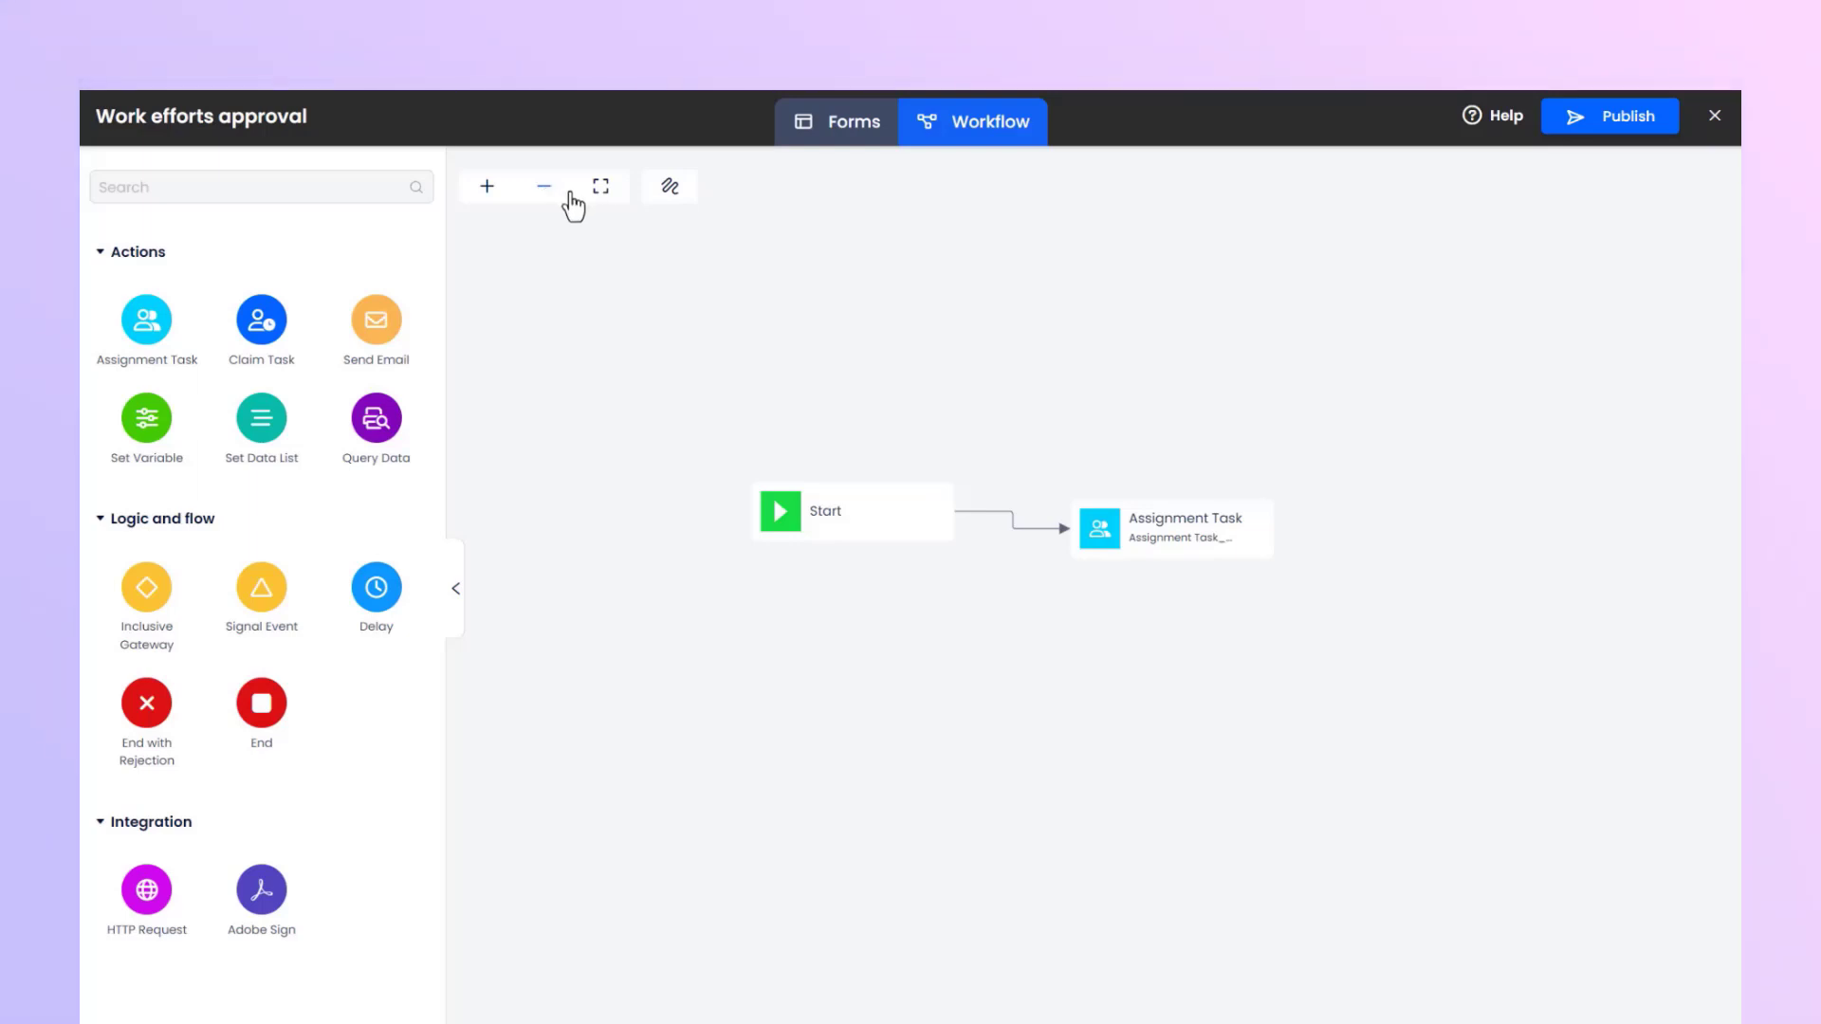
click(602, 186)
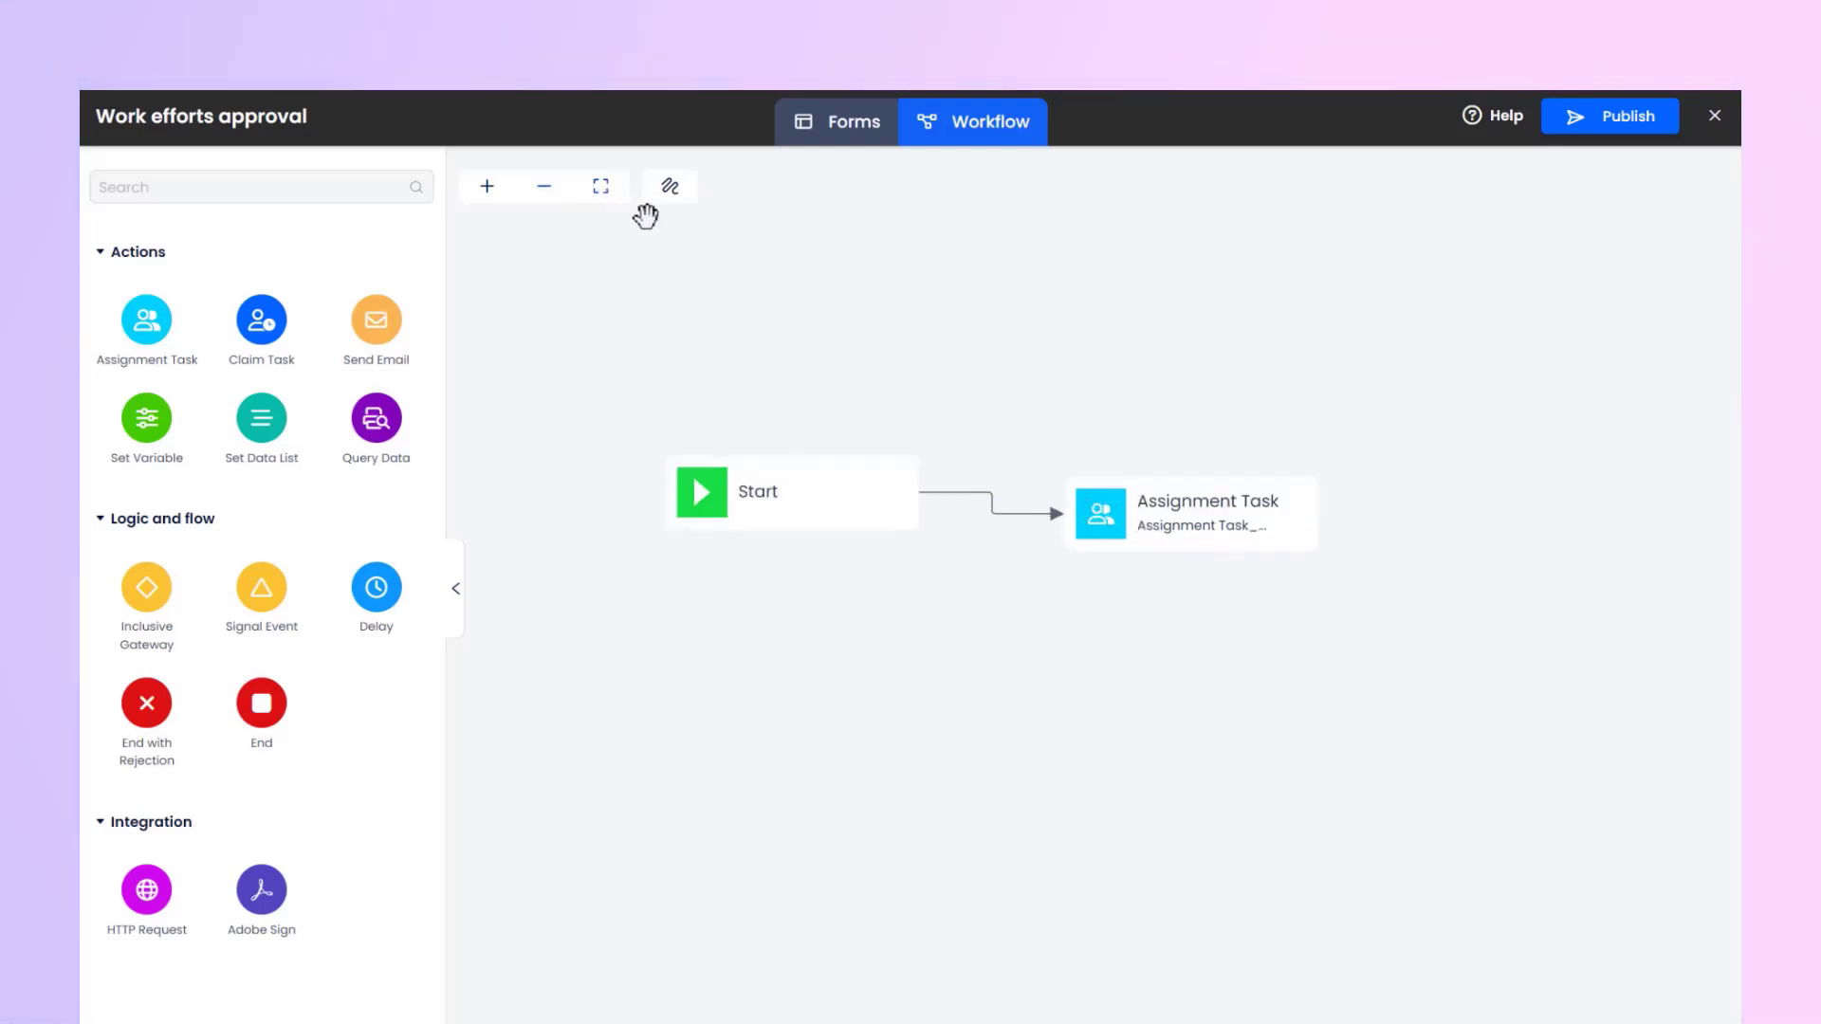
click(669, 186)
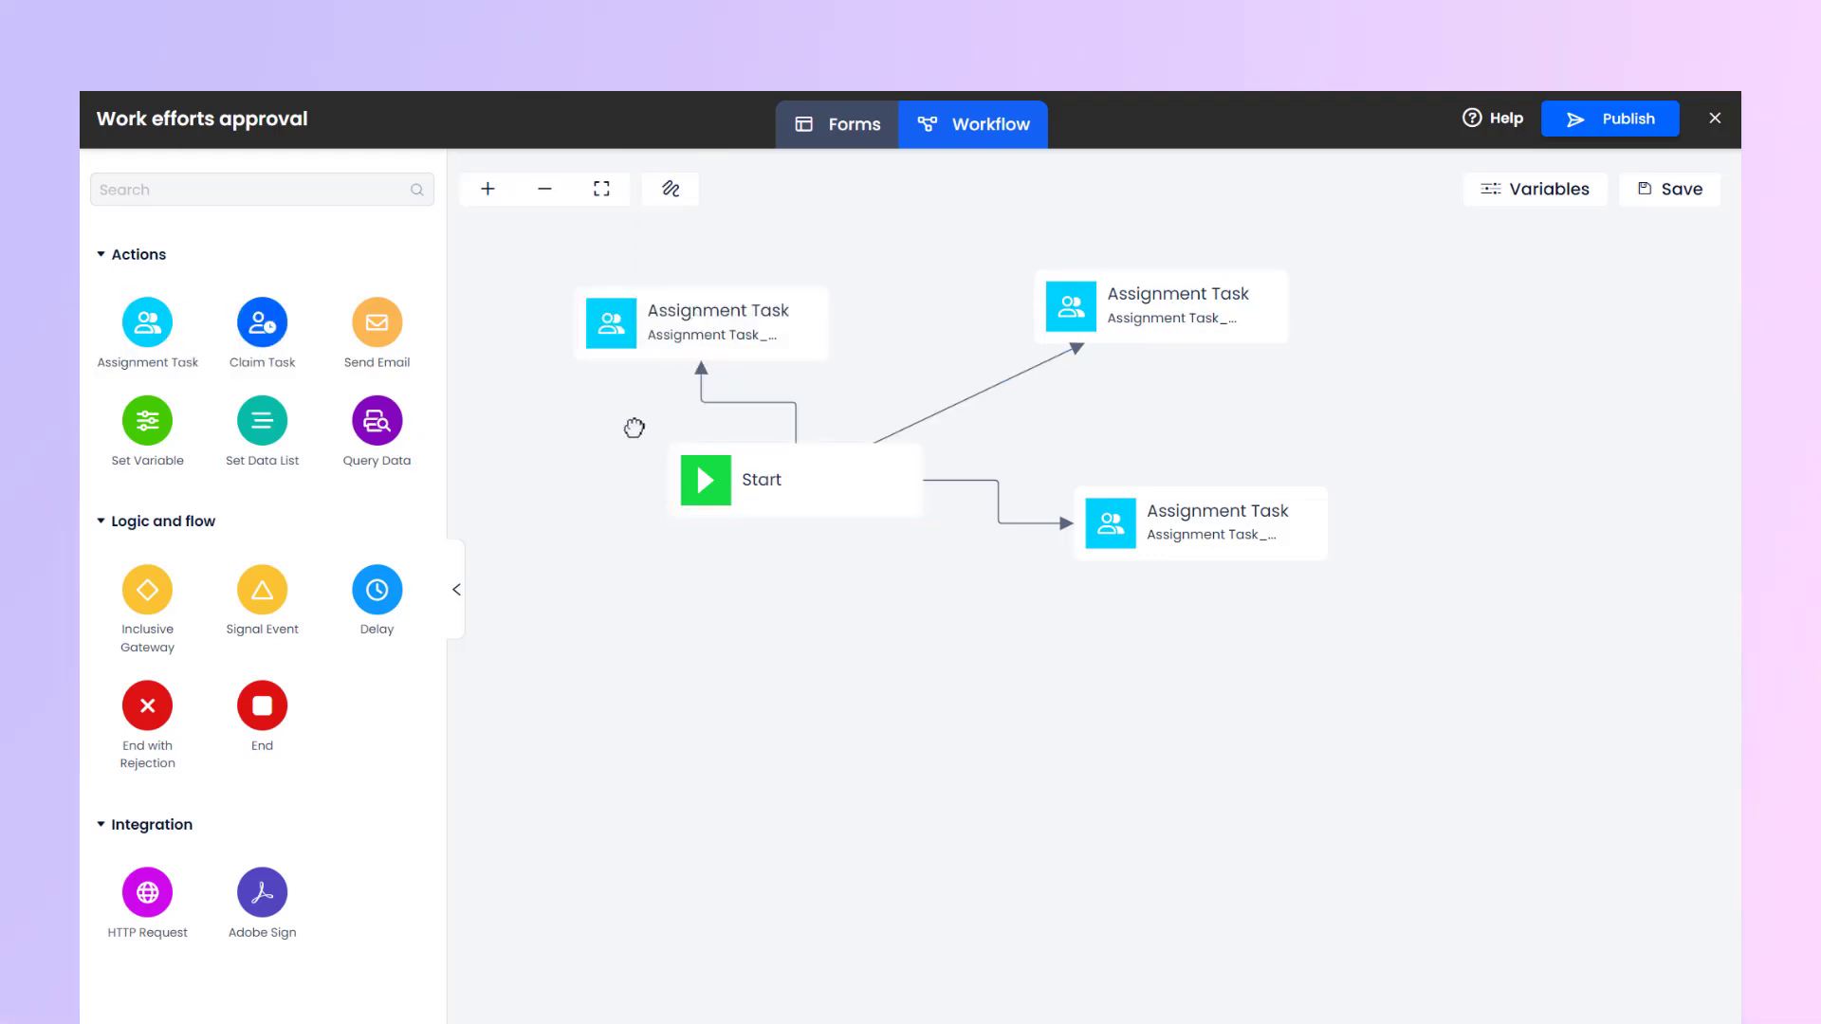
drag(147, 322, 631, 725)
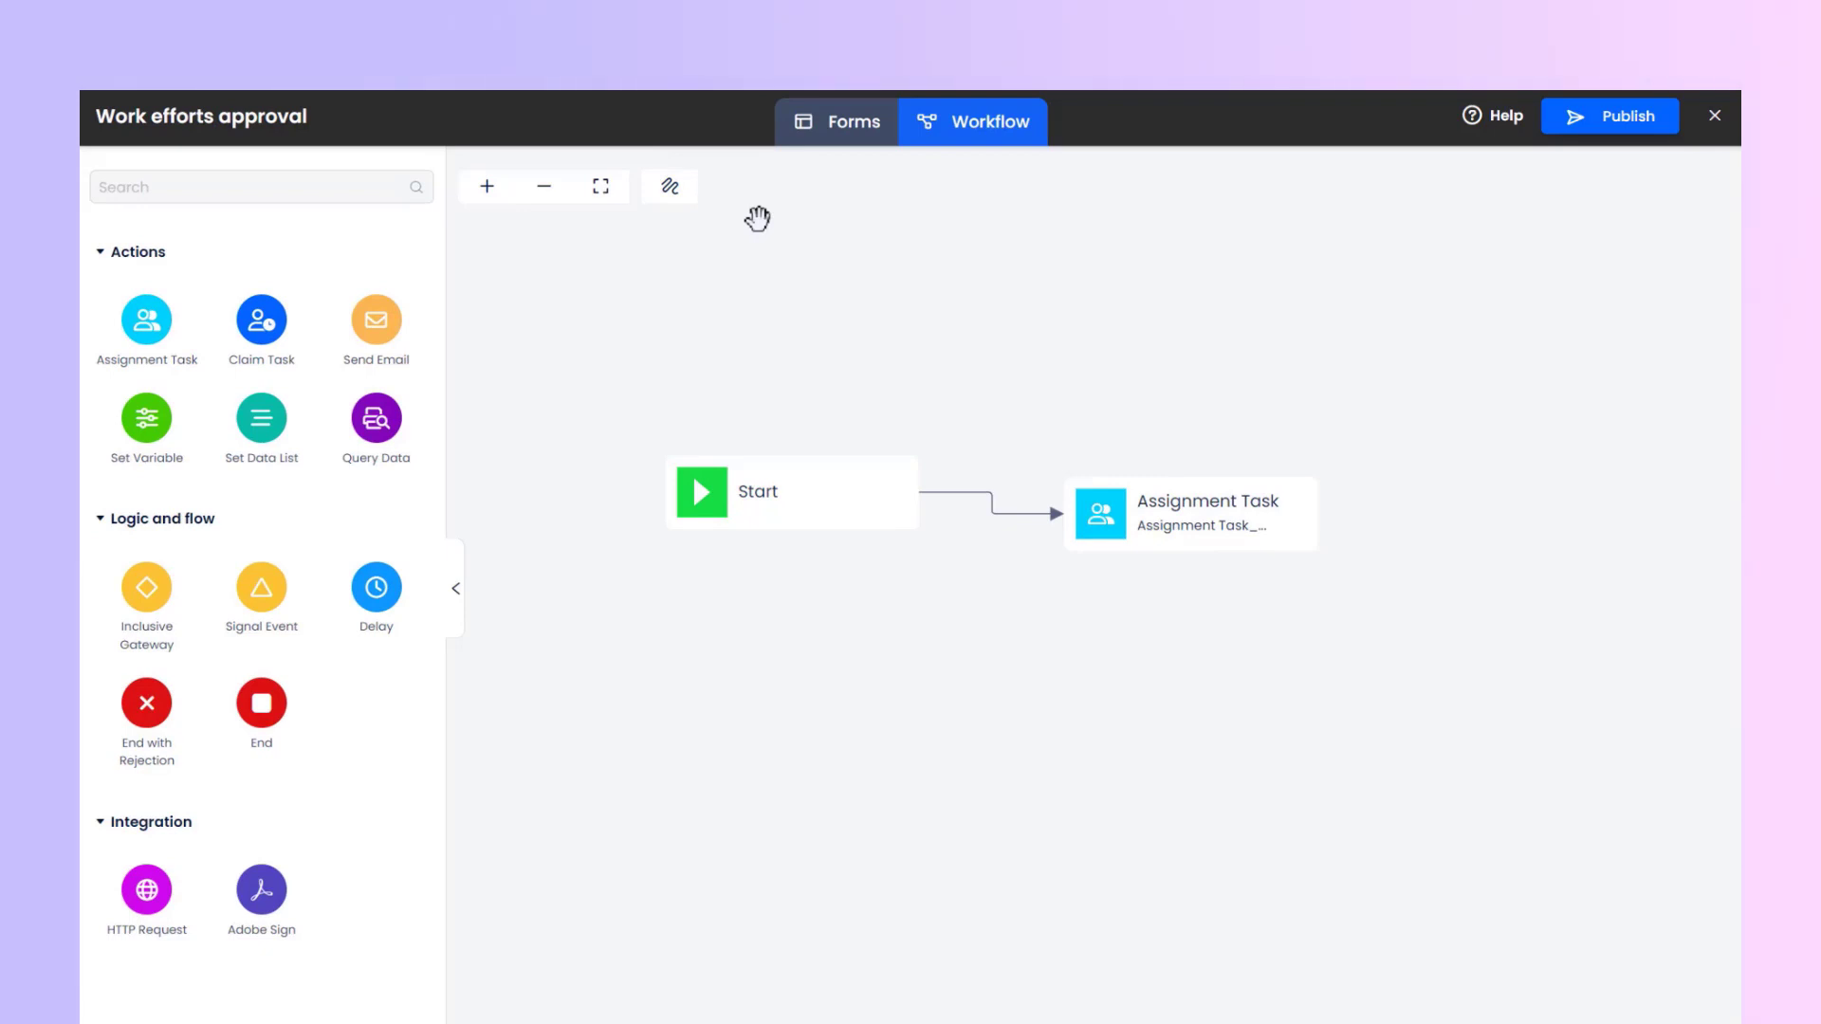
click(1201, 513)
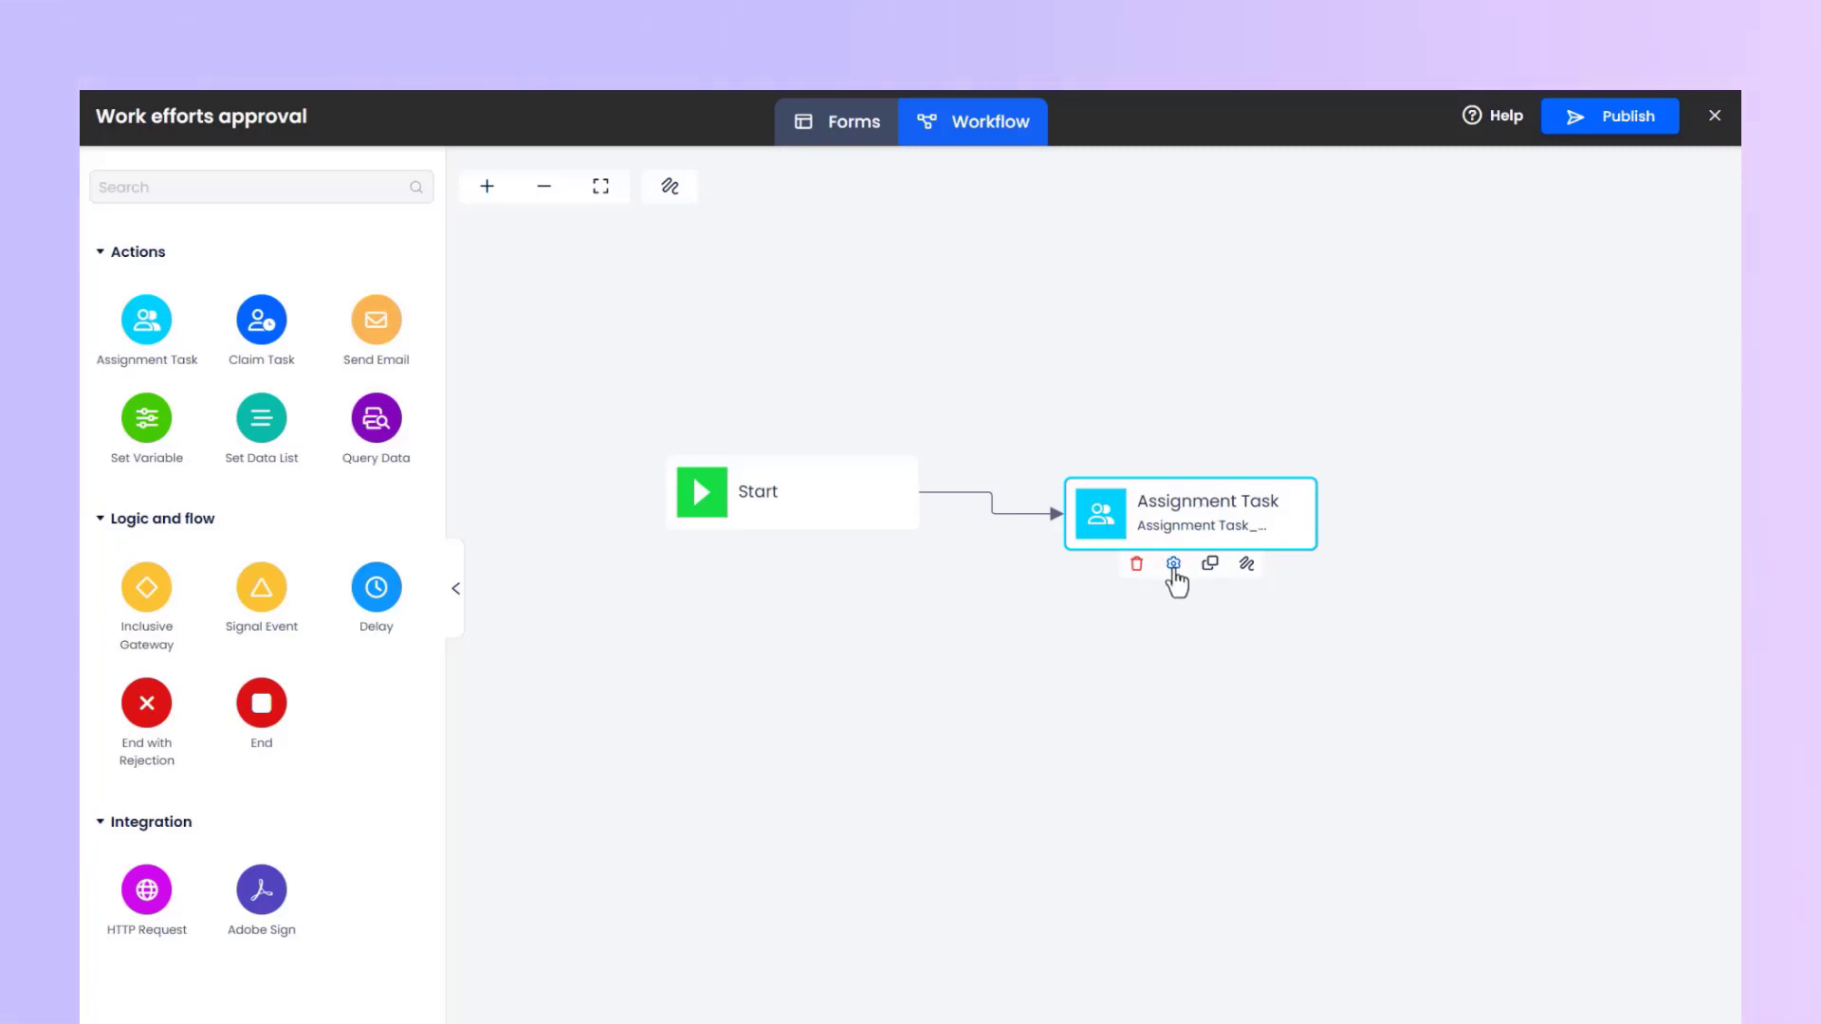
click(1172, 564)
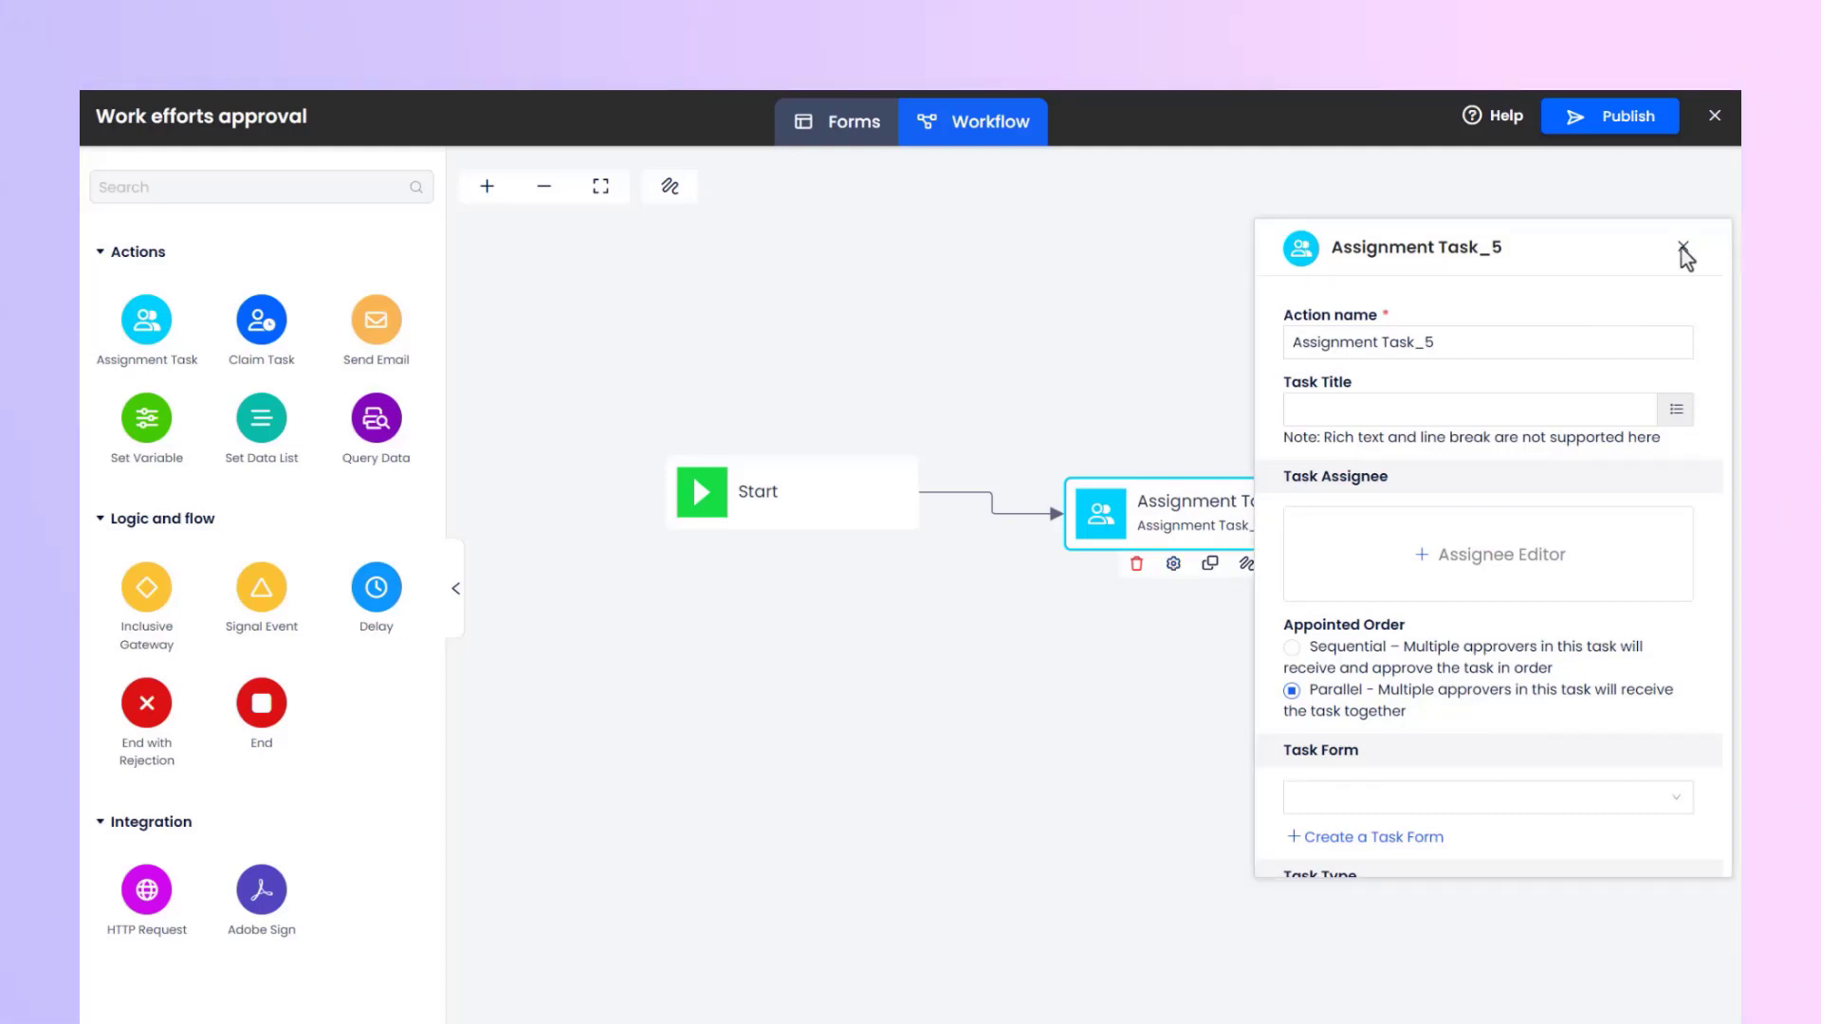
click(1685, 257)
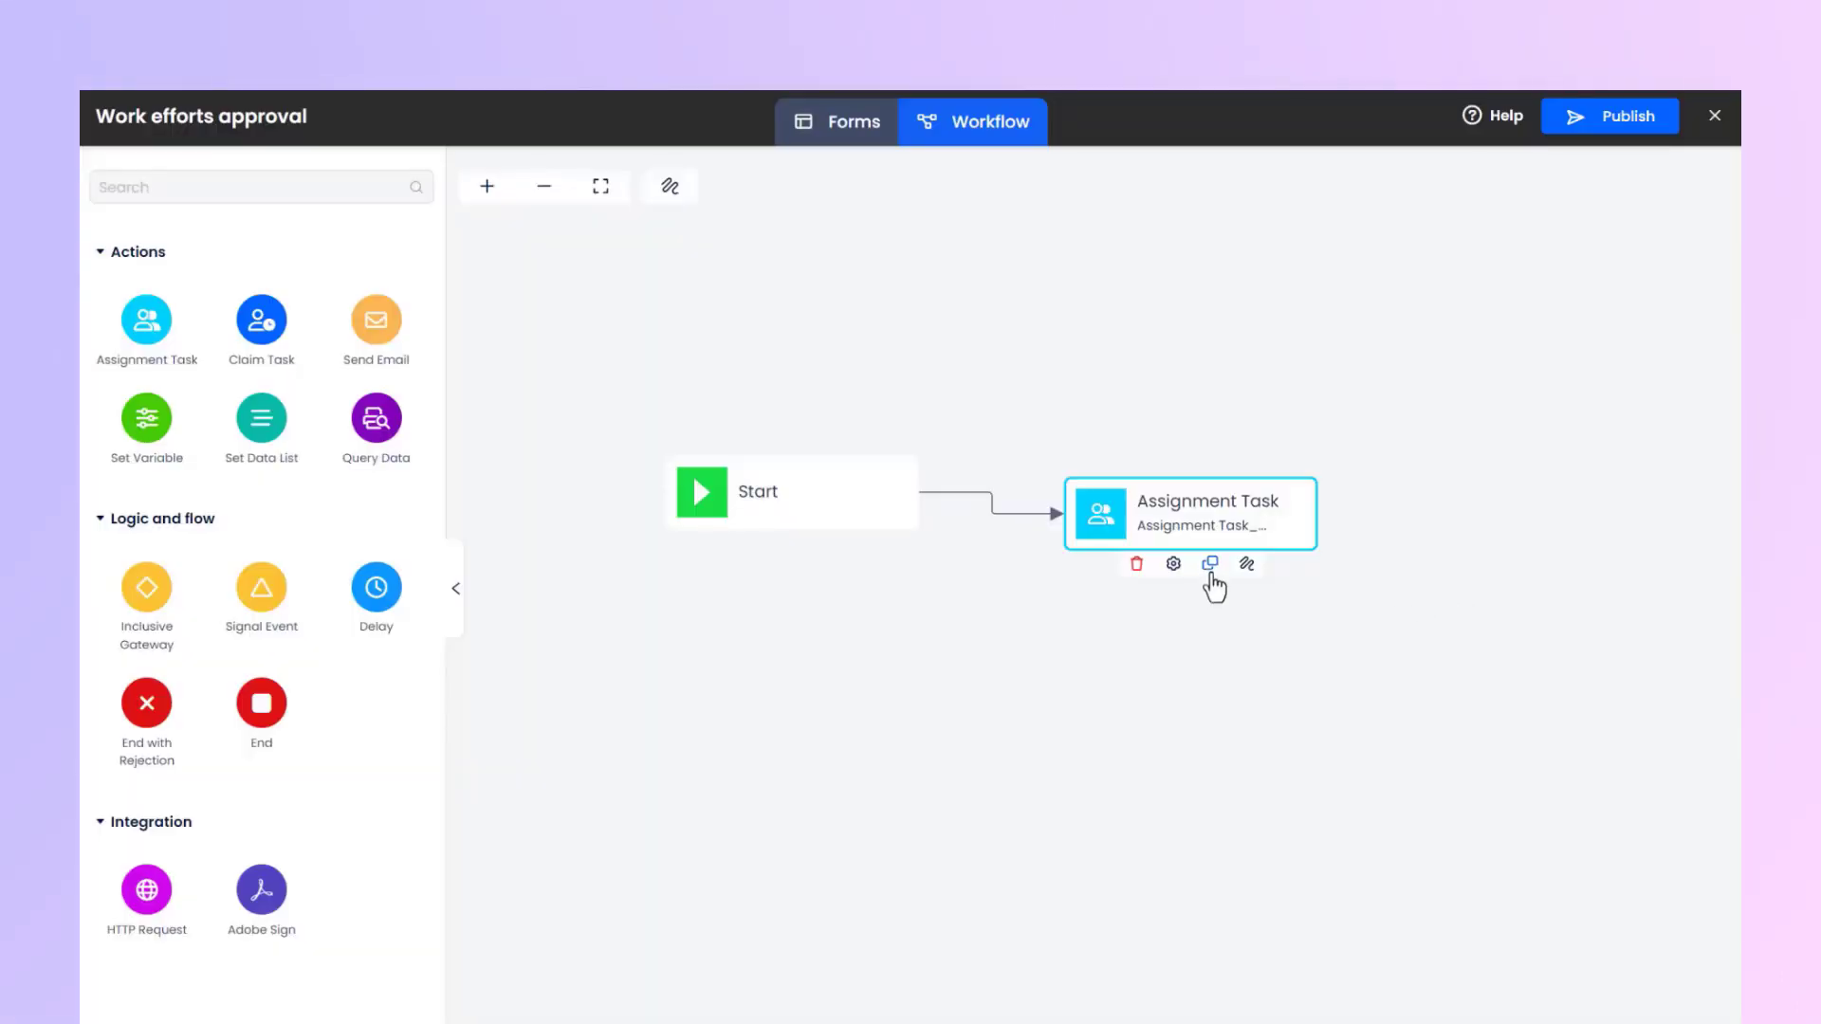
- Duplicate the Assignment Task into a copy below it, then delete the copy
click(1209, 565)
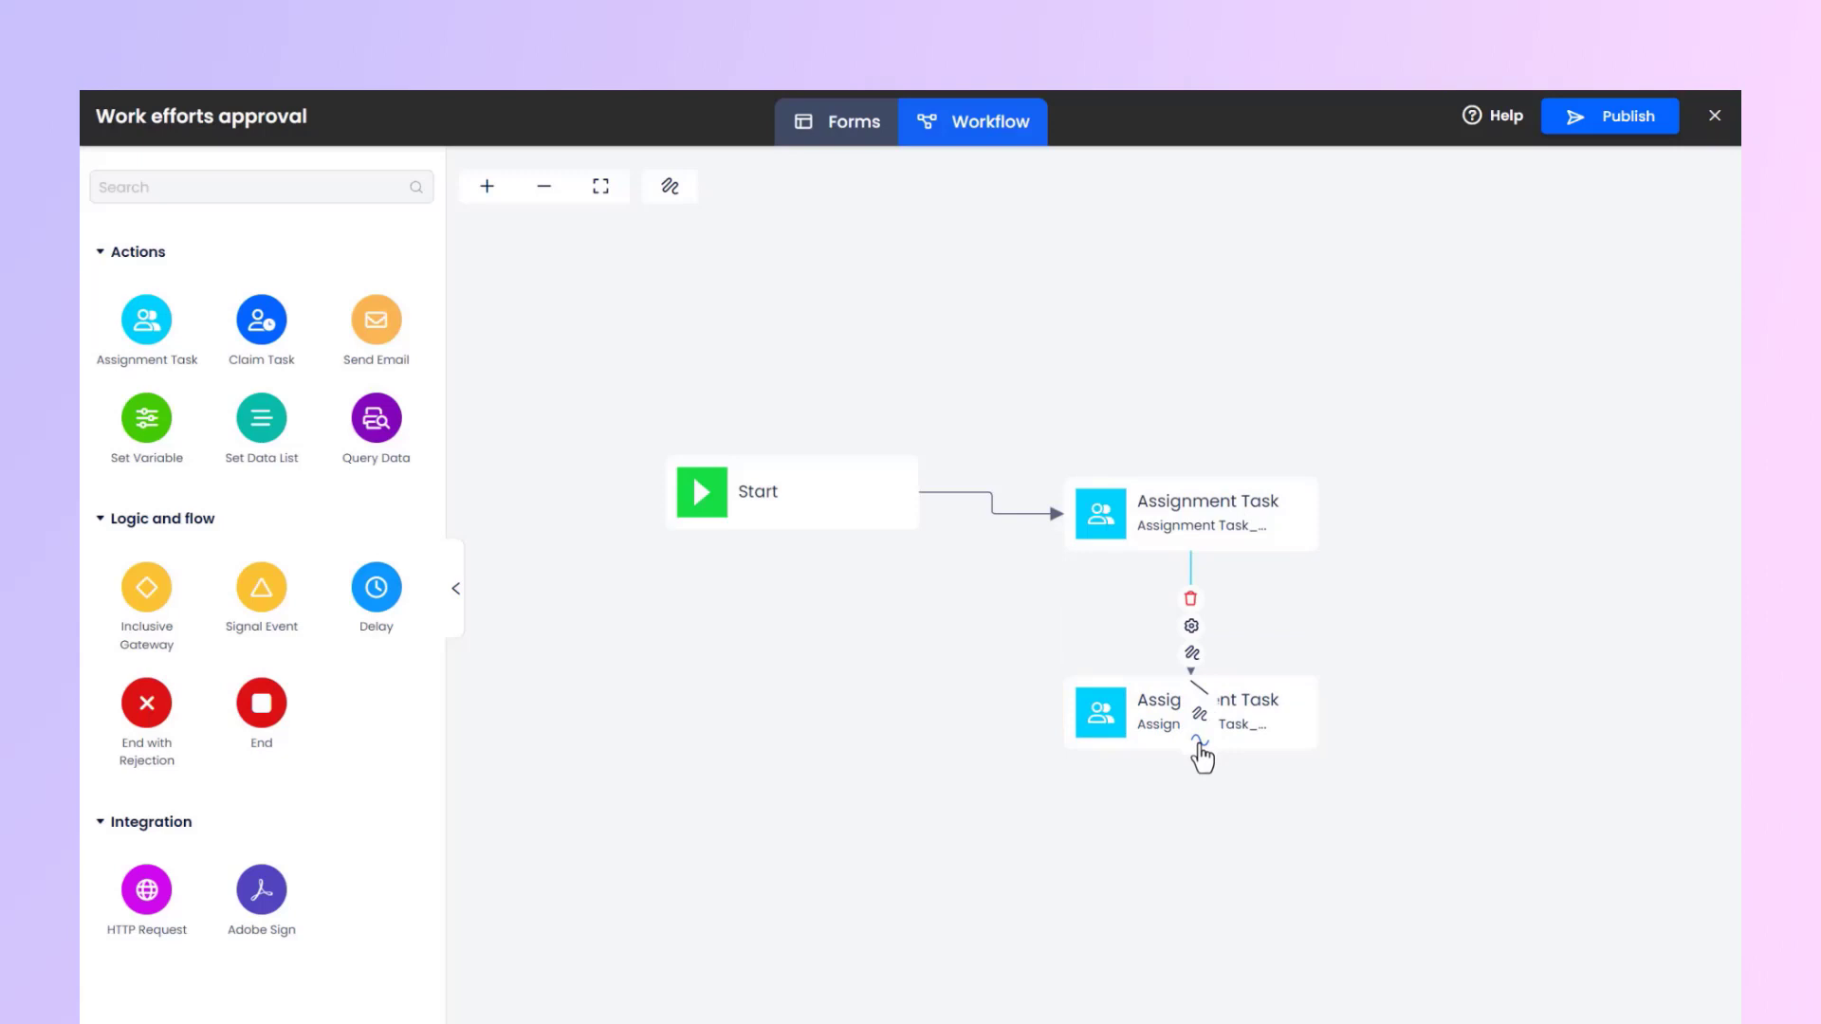
drag(1189, 713, 1240, 780)
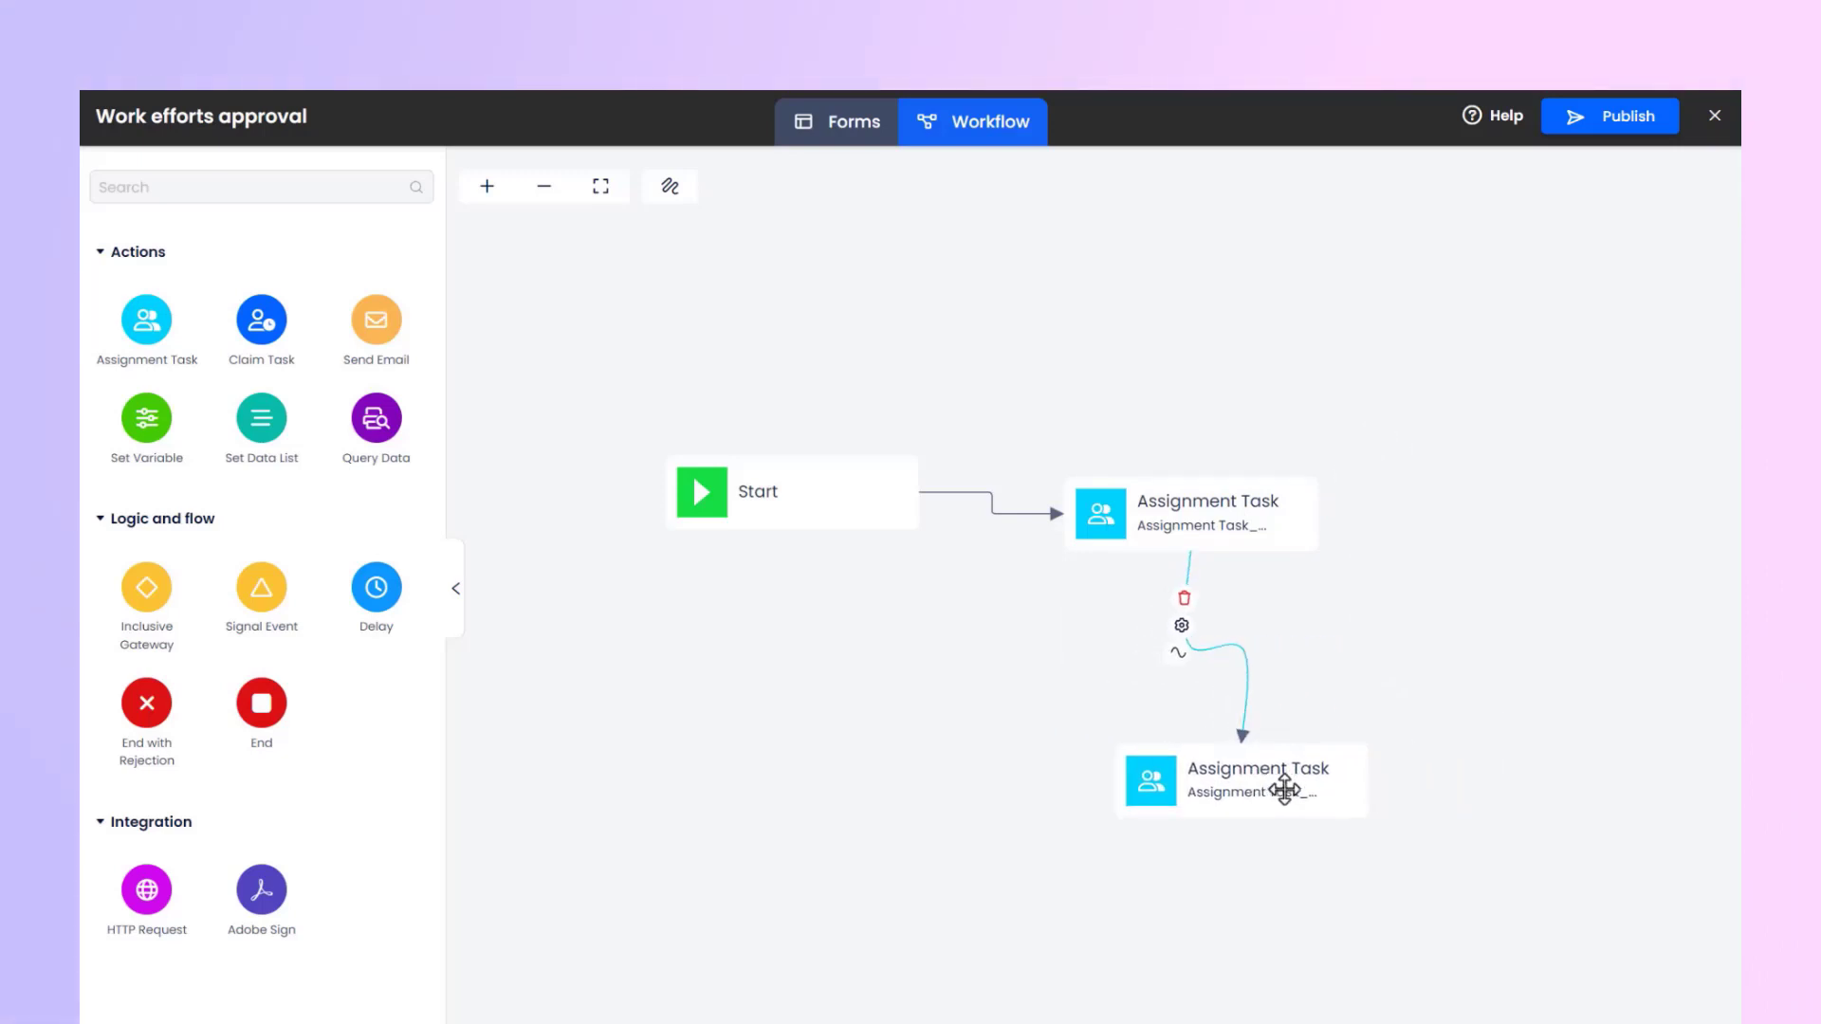
drag(1277, 790, 1242, 776)
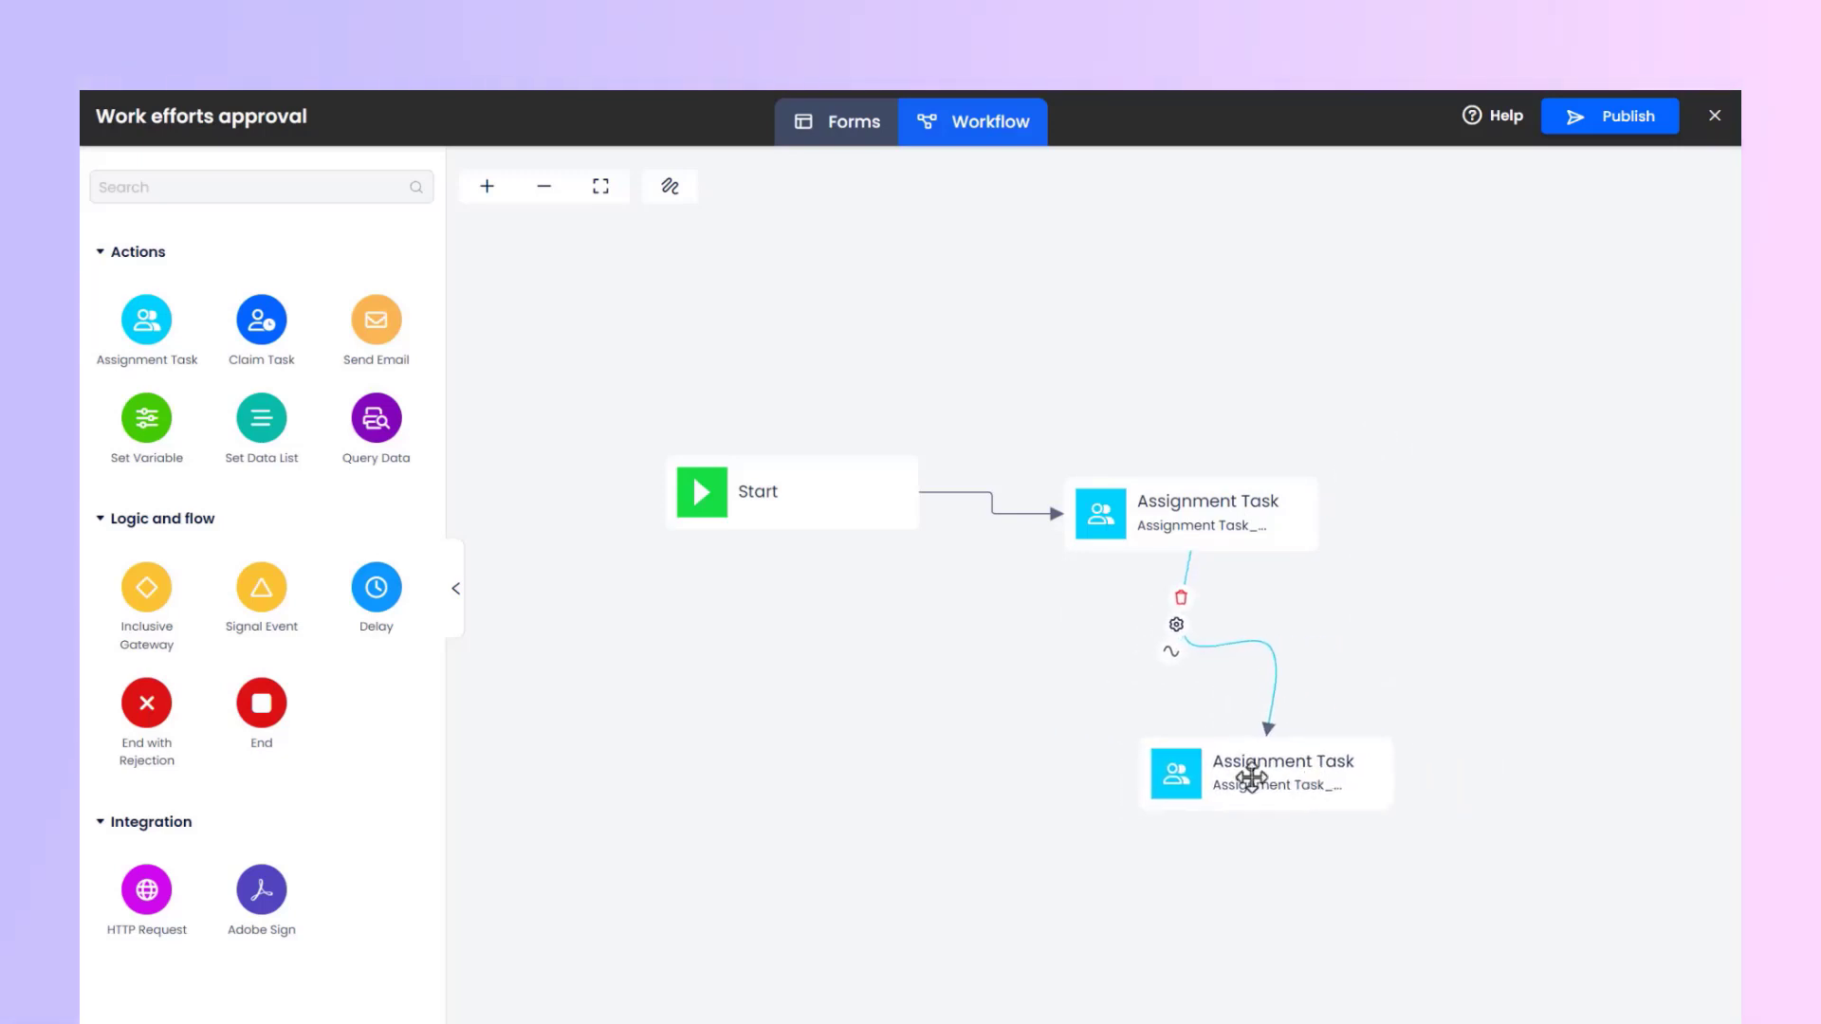
click(1178, 597)
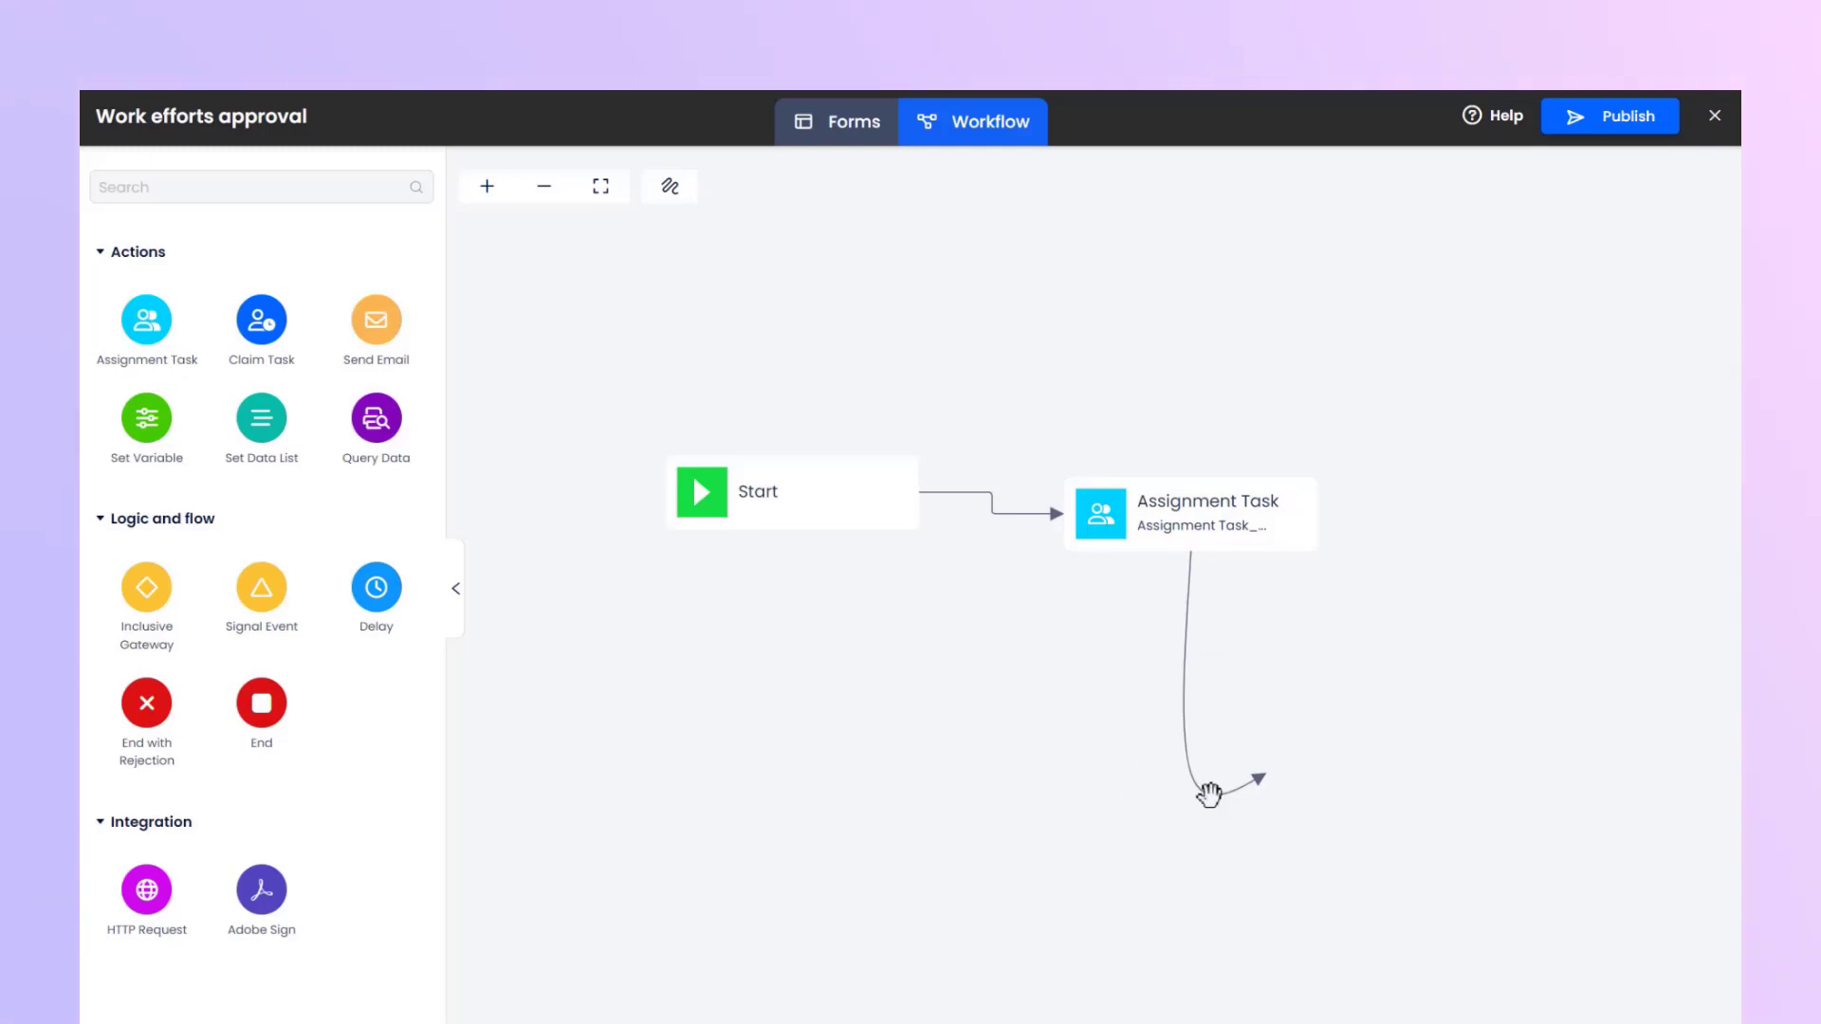